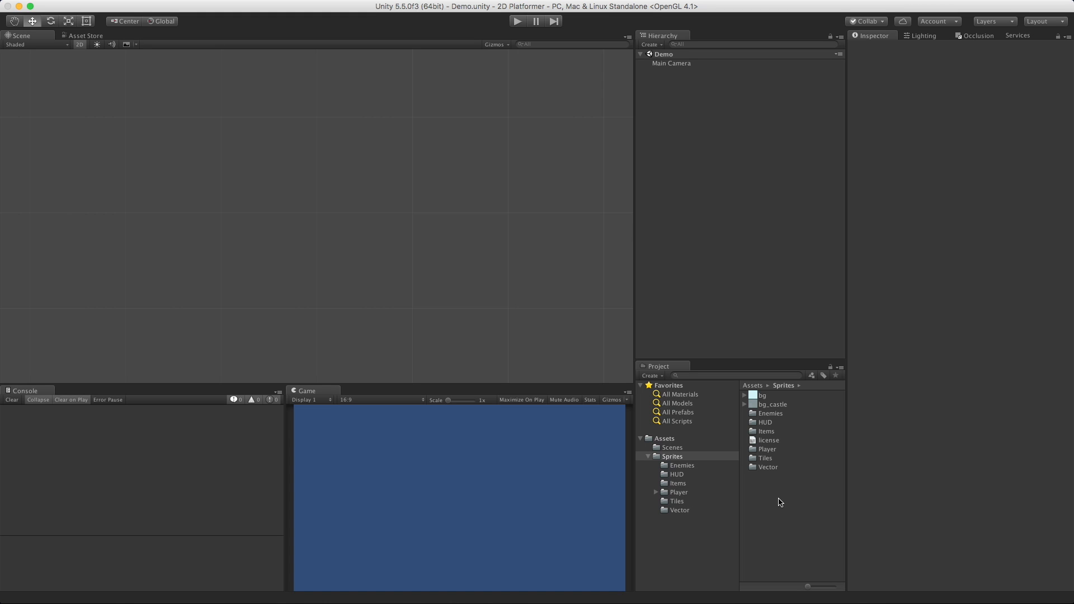
{"action": "mouse_move", "coordinate": [772, 428]}
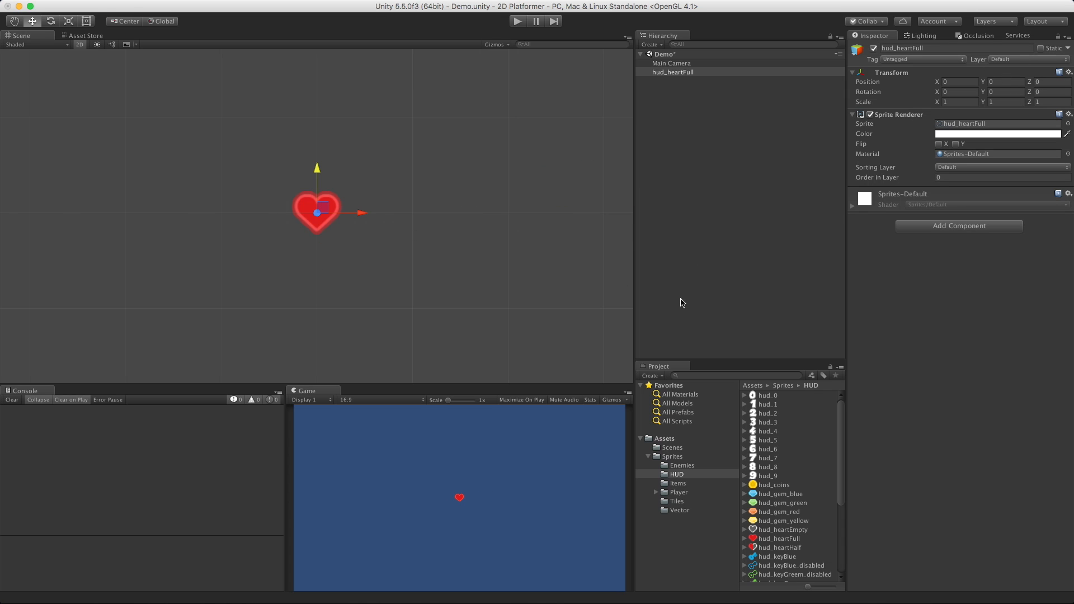
{"action": "mouse_move", "coordinate": [708, 481]}
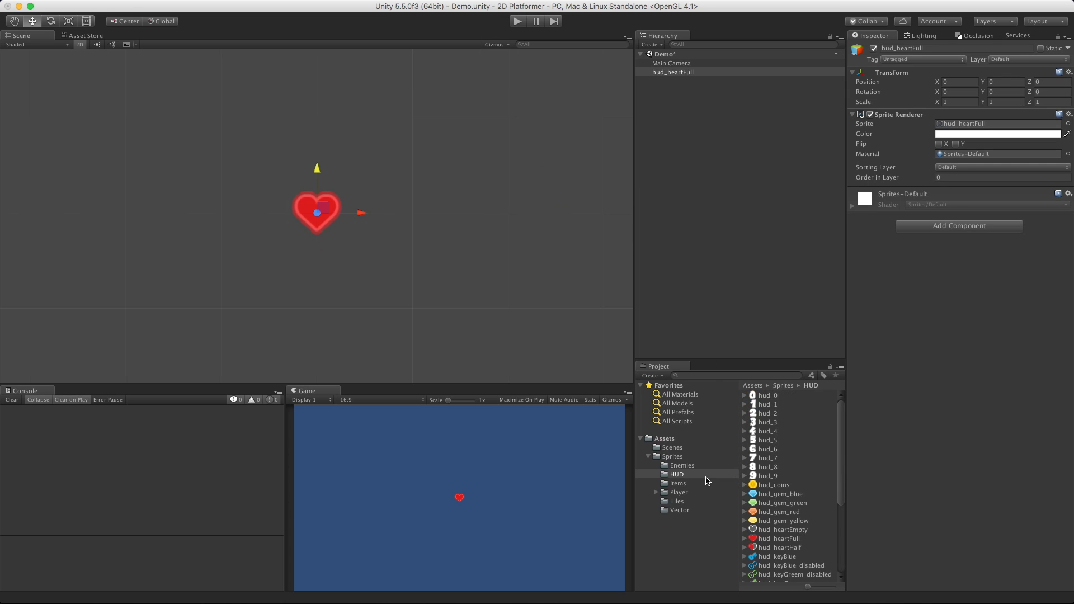
- Return to the Sprites folder to place hud_heartFull and bg_castle into the Demo scene
{"action": "left_click", "coordinate": [672, 456]}
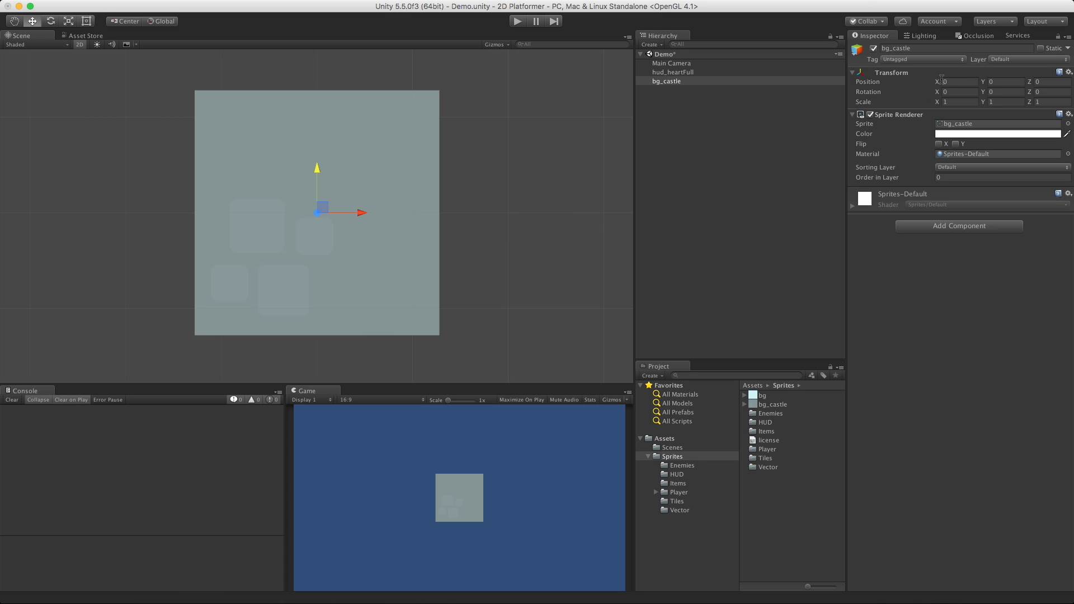
{"action": "mouse_move", "coordinate": [675, 114]}
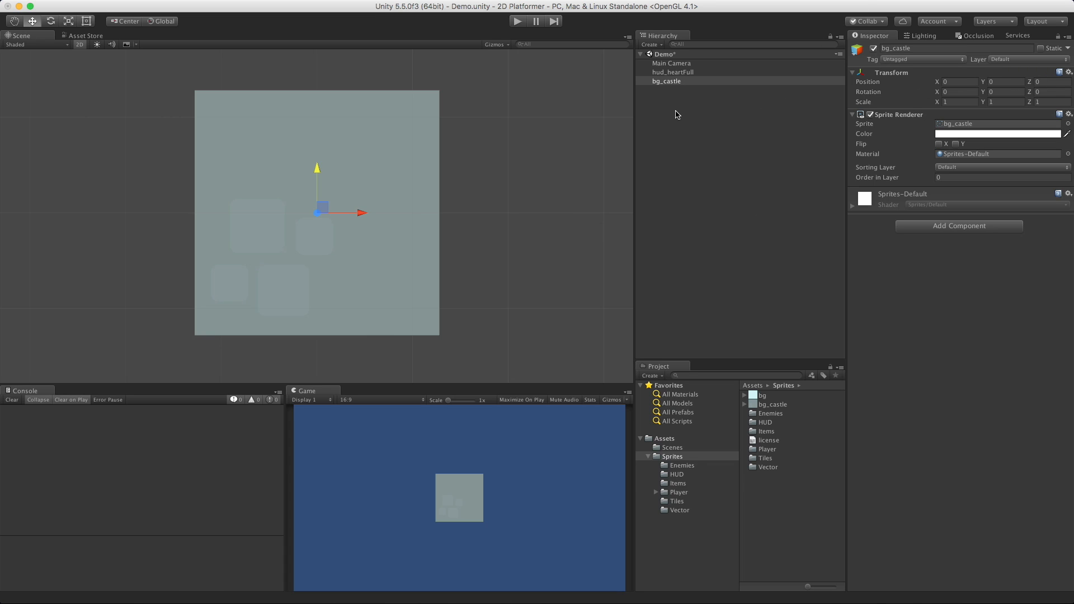
- Select hud_heartFull and turn off the Scene view's 2D toggle for a 3D perspective
{"action": "left_click", "coordinate": [673, 72]}
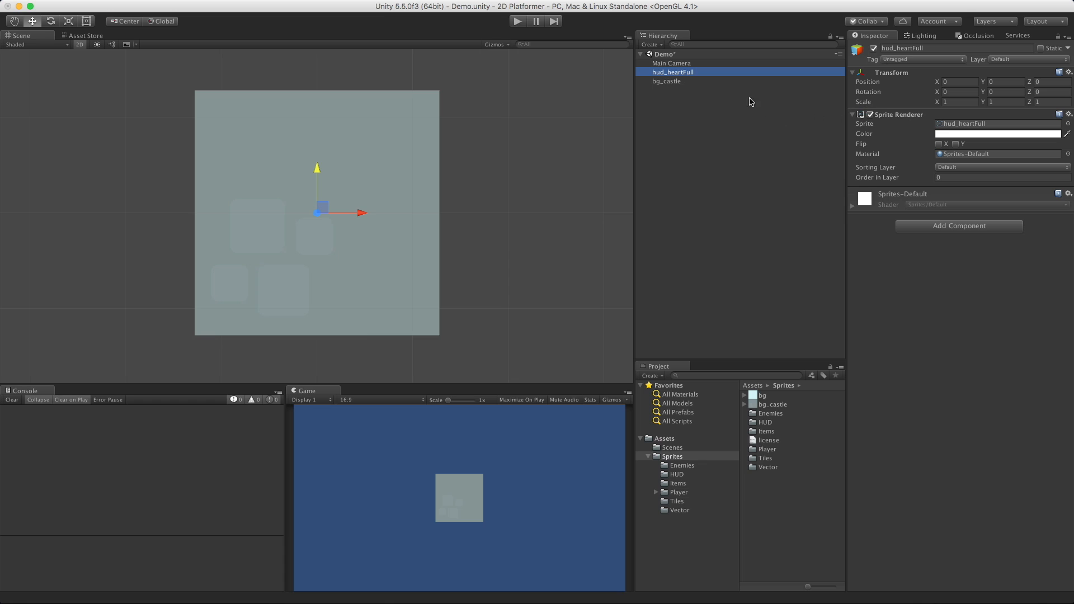
{"action": "mouse_move", "coordinate": [427, 307]}
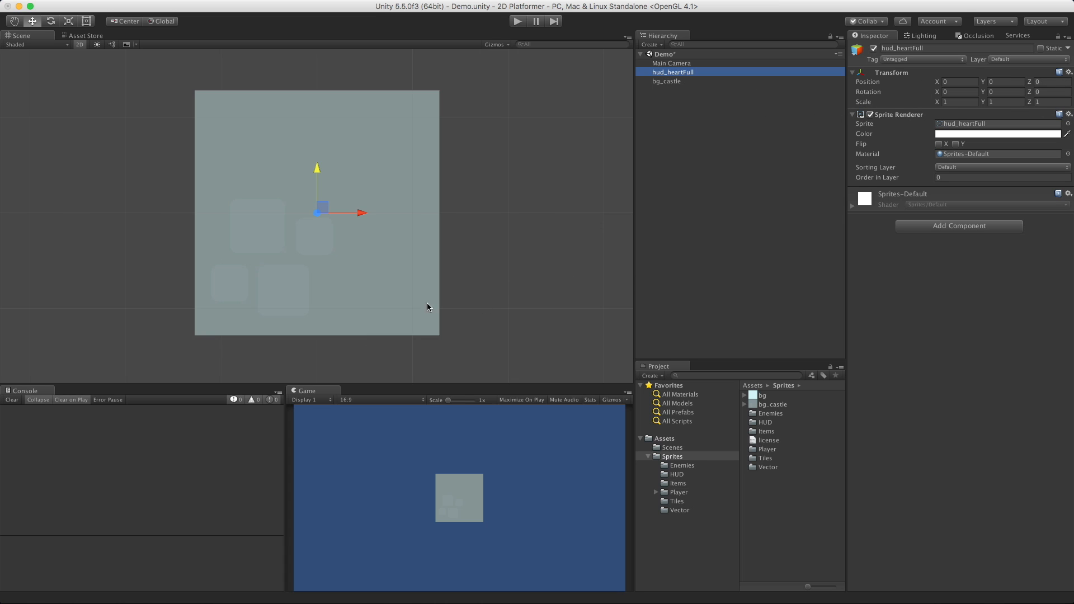
{"action": "mouse_move", "coordinate": [305, 256]}
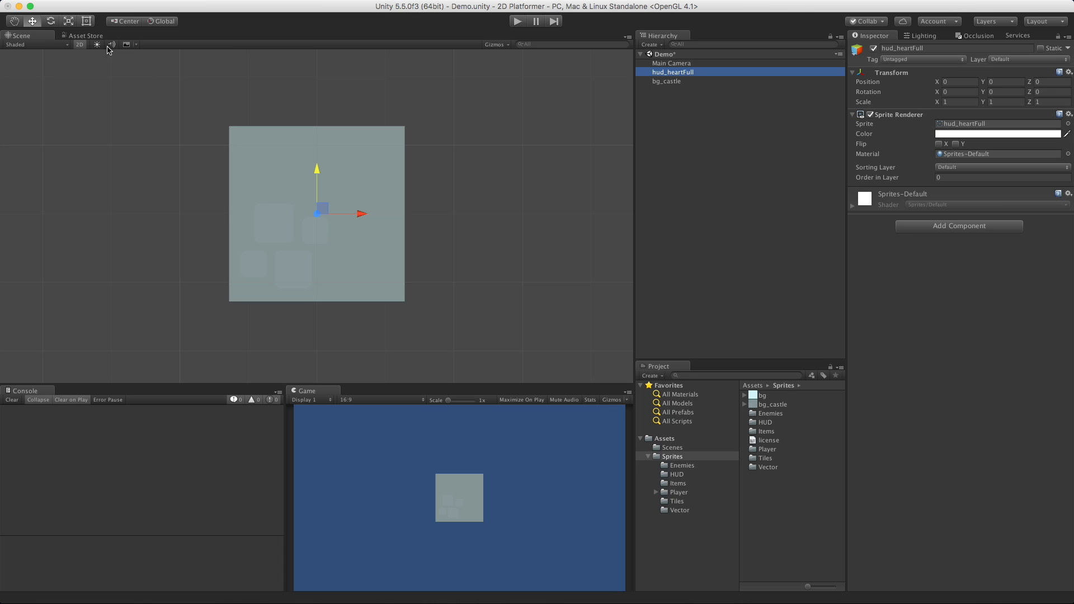
{"action": "left_click", "coordinate": [80, 45]}
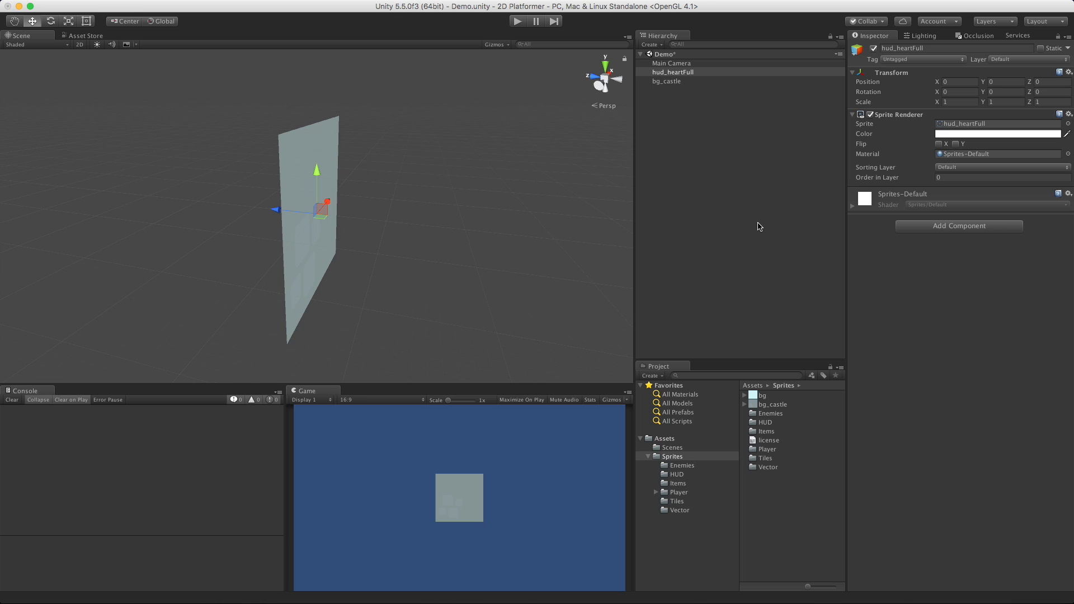
{"action": "mouse_move", "coordinate": [672, 95]}
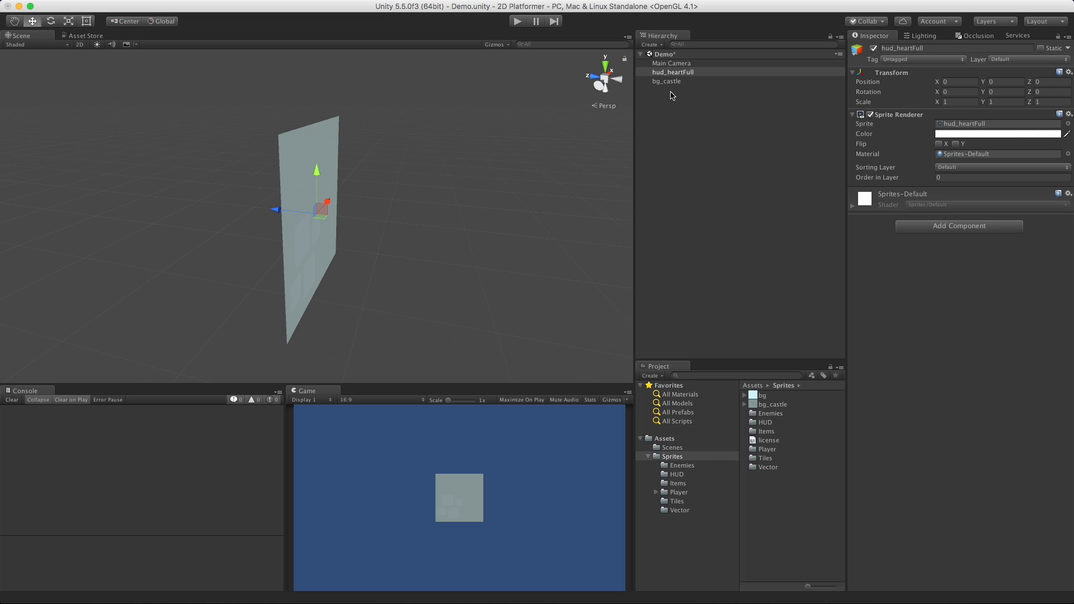
{"action": "left_click", "coordinate": [665, 81]}
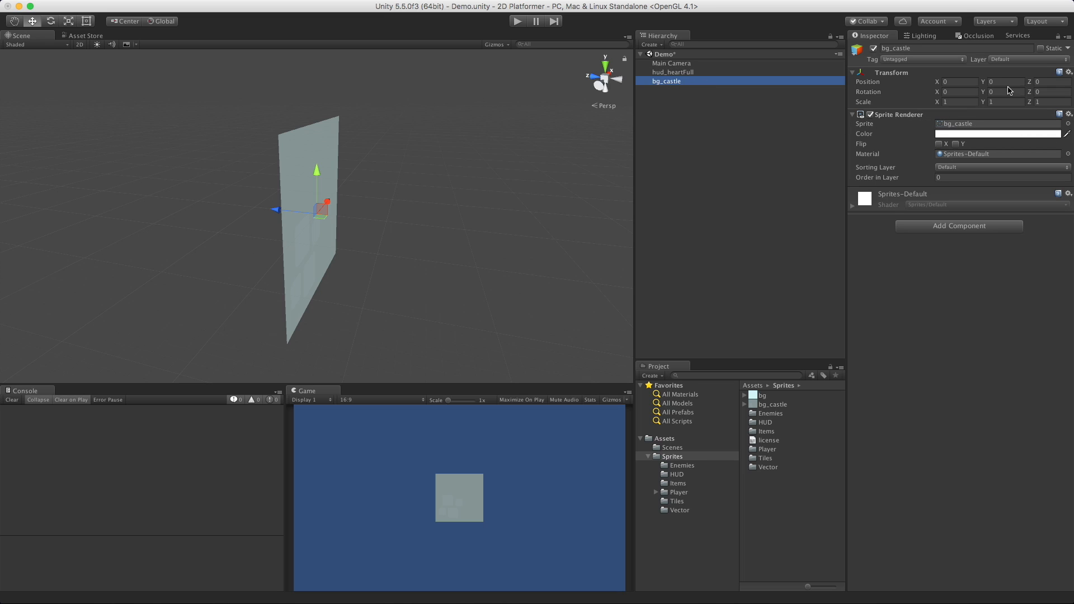
{"action": "left_click", "coordinate": [1052, 82]}
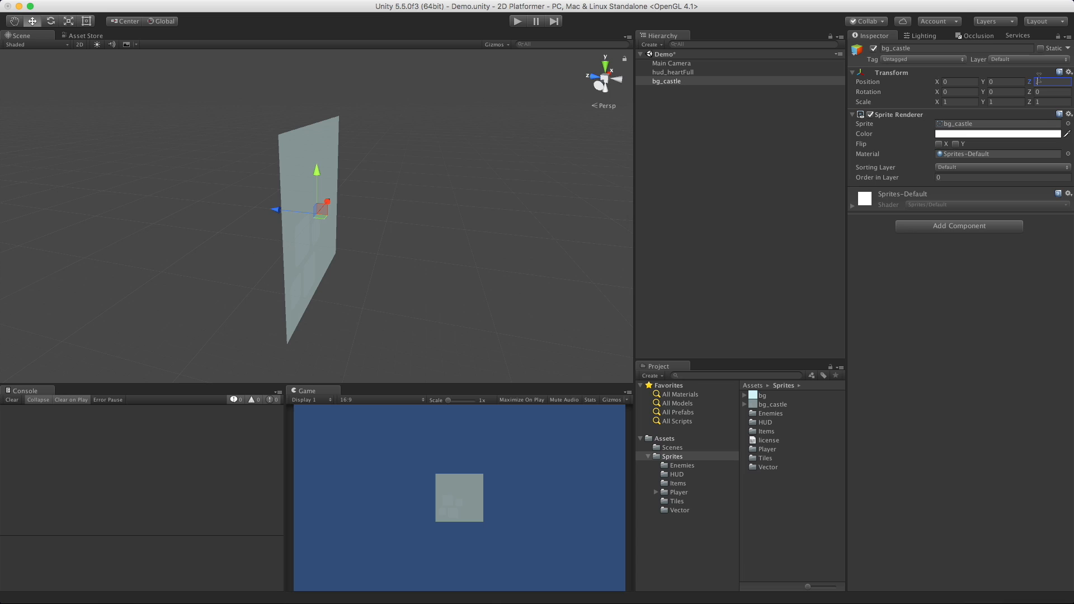
{"action": "type", "text": "0.1"}
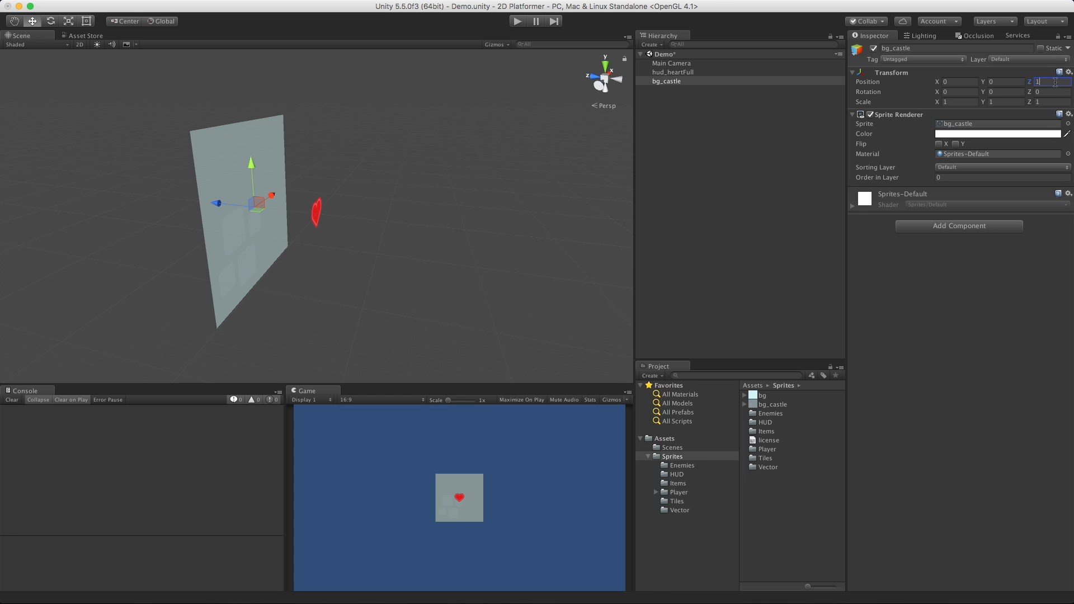
{"action": "mouse_move", "coordinate": [674, 128]}
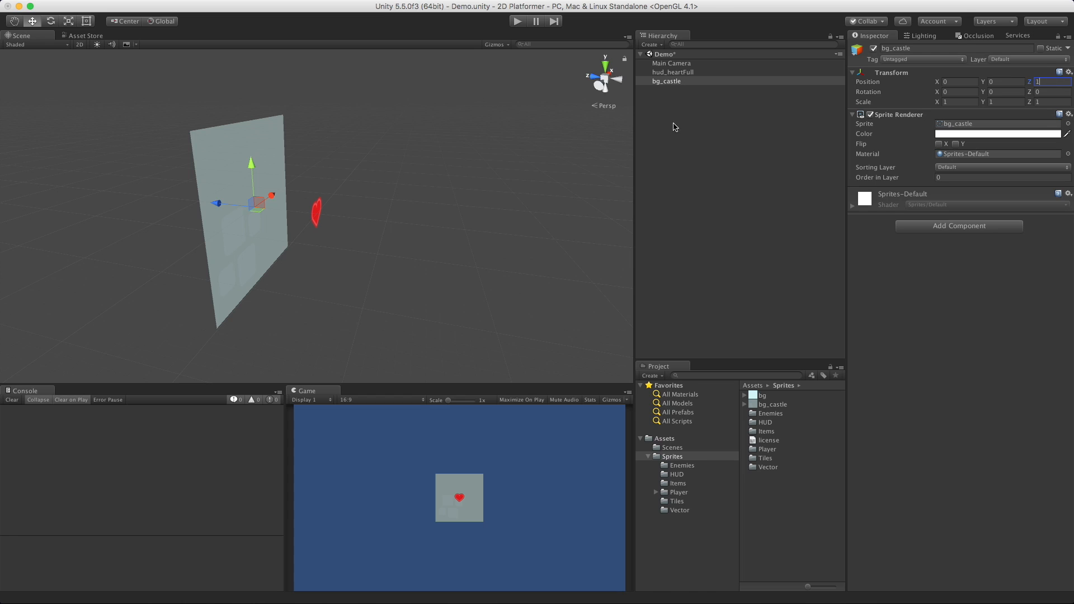
{"action": "mouse_move", "coordinate": [420, 363]}
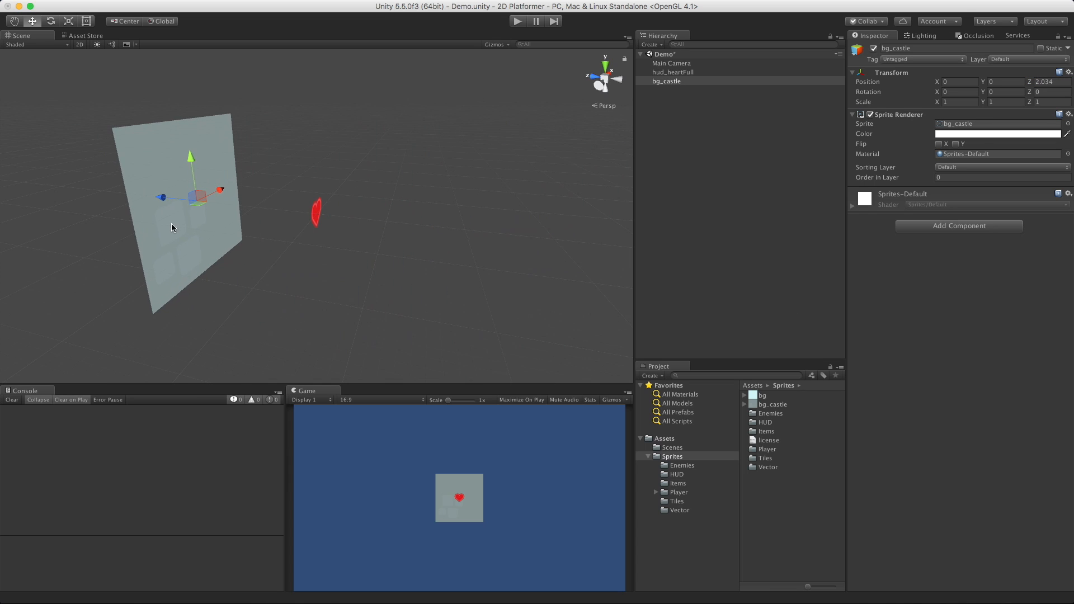
{"action": "mouse_move", "coordinate": [457, 507]}
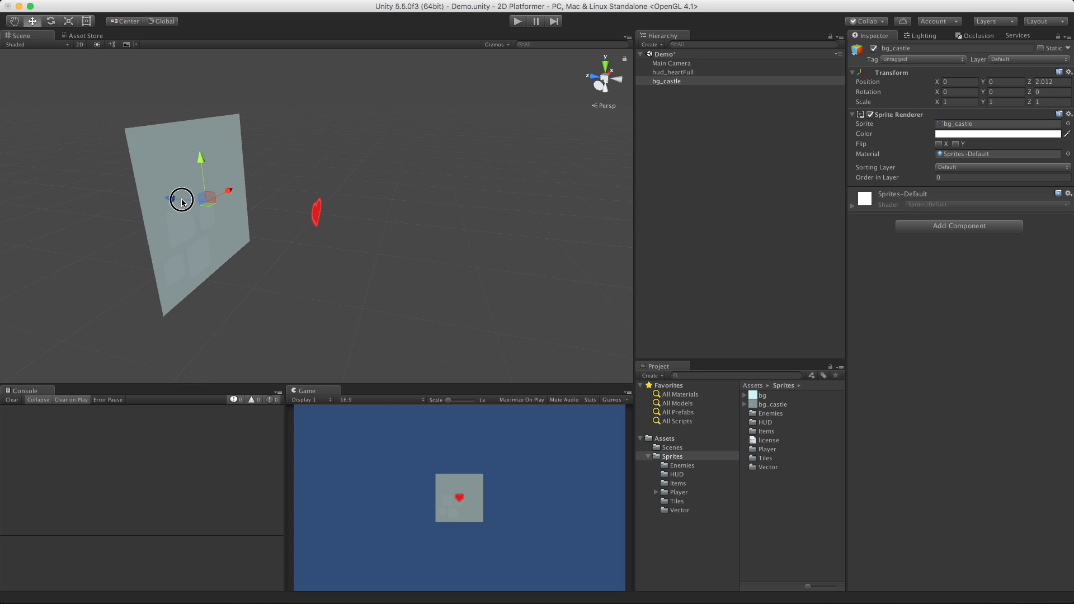
{"action": "left_click_drag", "start_coordinate": [181, 198], "coordinate": [228, 208]}
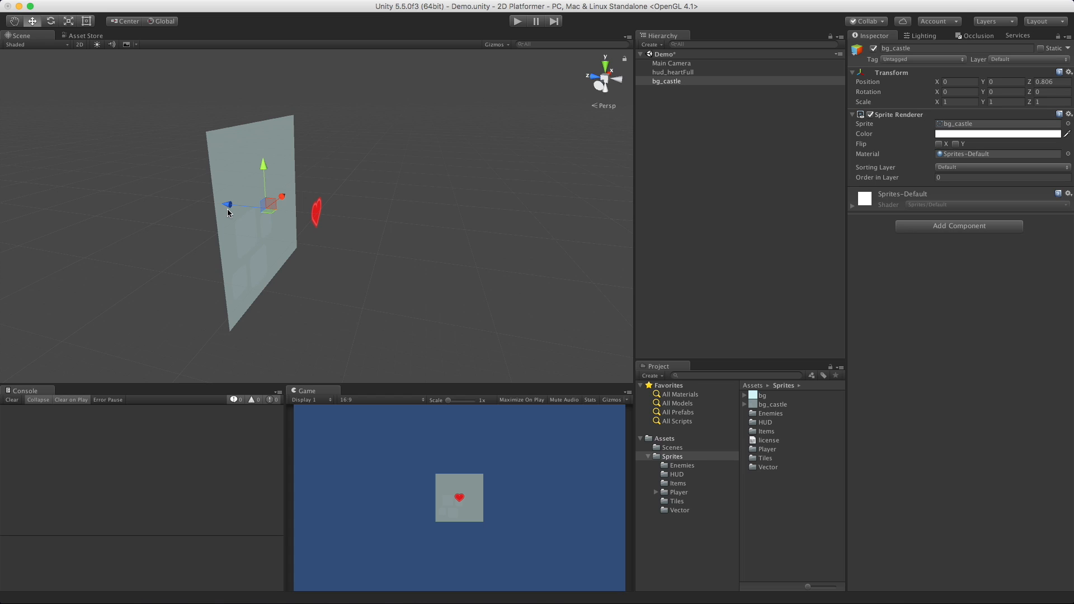
{"action": "left_click", "coordinate": [1047, 82]}
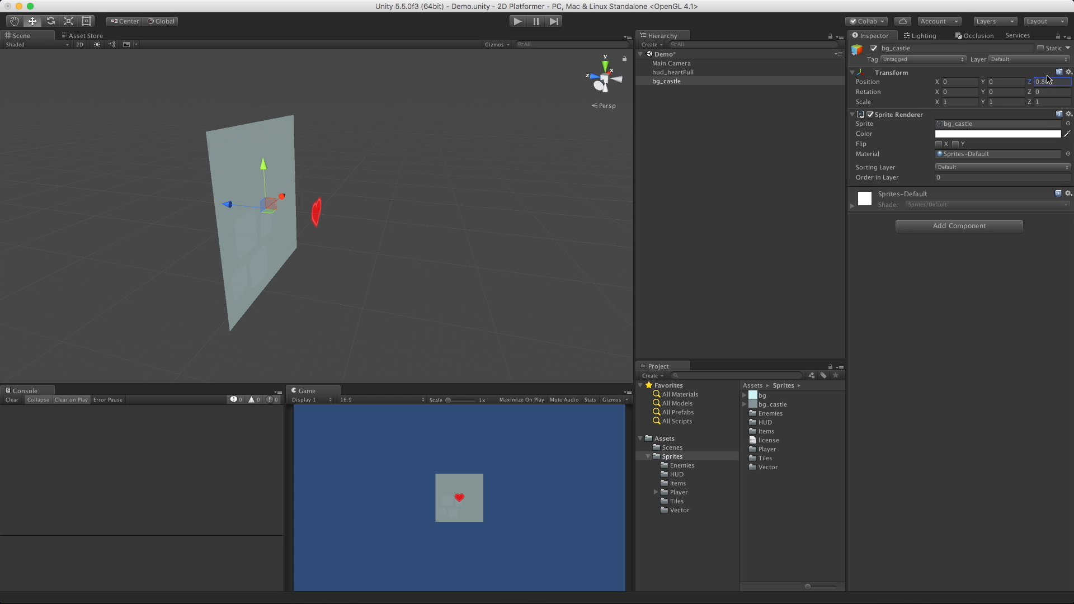
{"action": "type", "text": "0"}
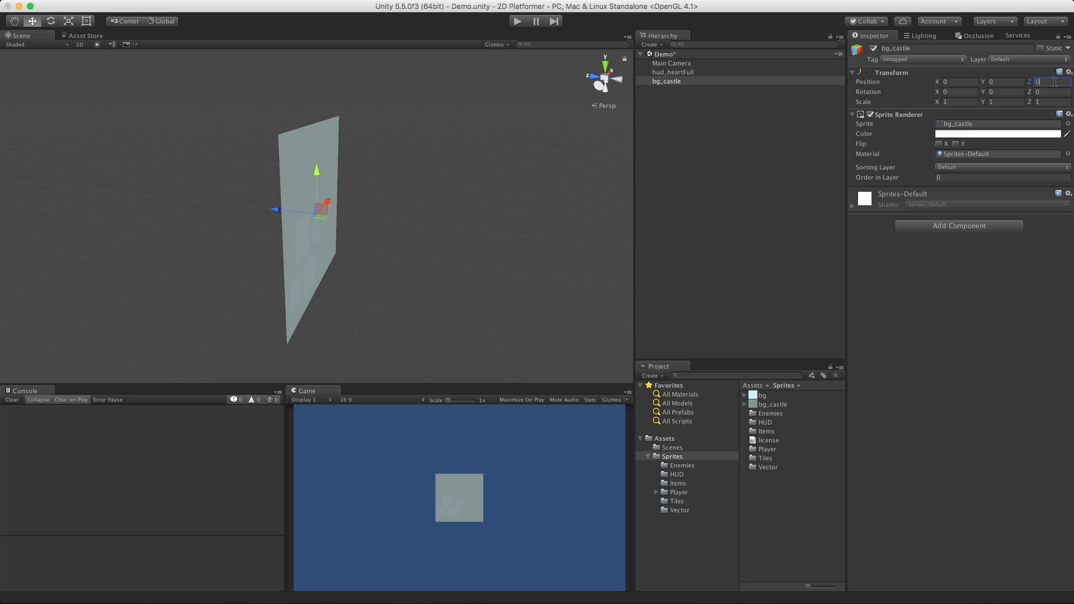
- Confirm the background depth reset and choose Add Sorting Layer… from the Sprite Renderer
{"action": "left_click", "coordinate": [742, 252]}
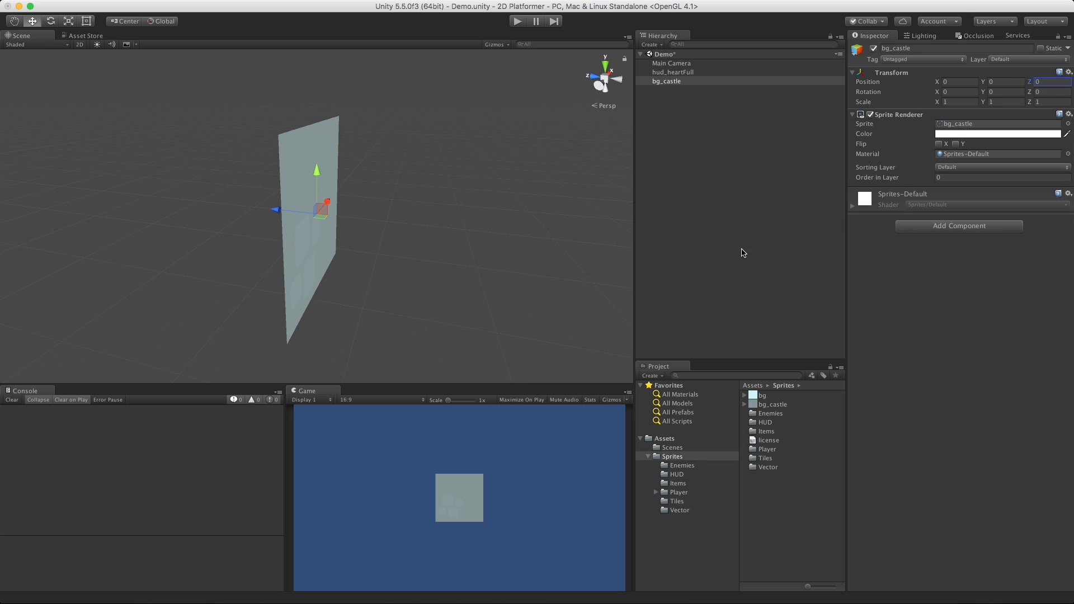
{"action": "mouse_move", "coordinate": [963, 161]}
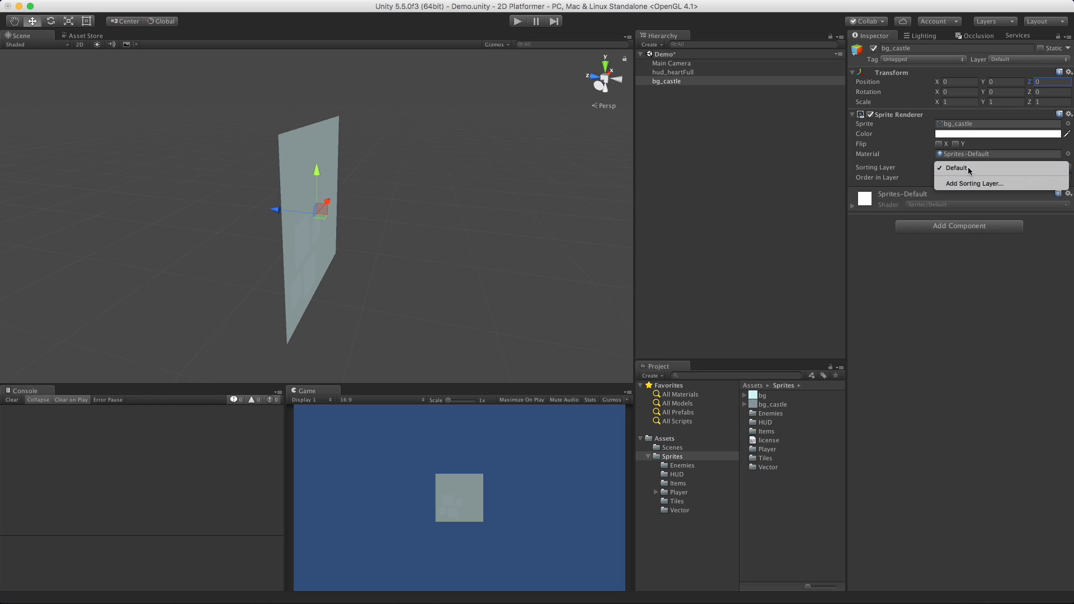
{"action": "mouse_move", "coordinate": [985, 183]}
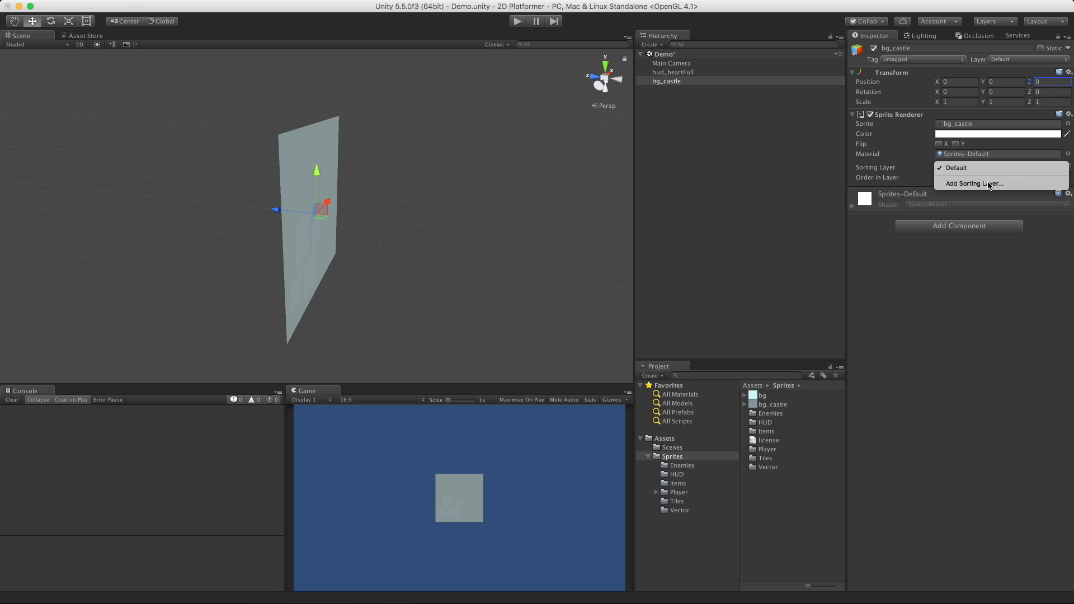
{"action": "left_click", "coordinate": [974, 183]}
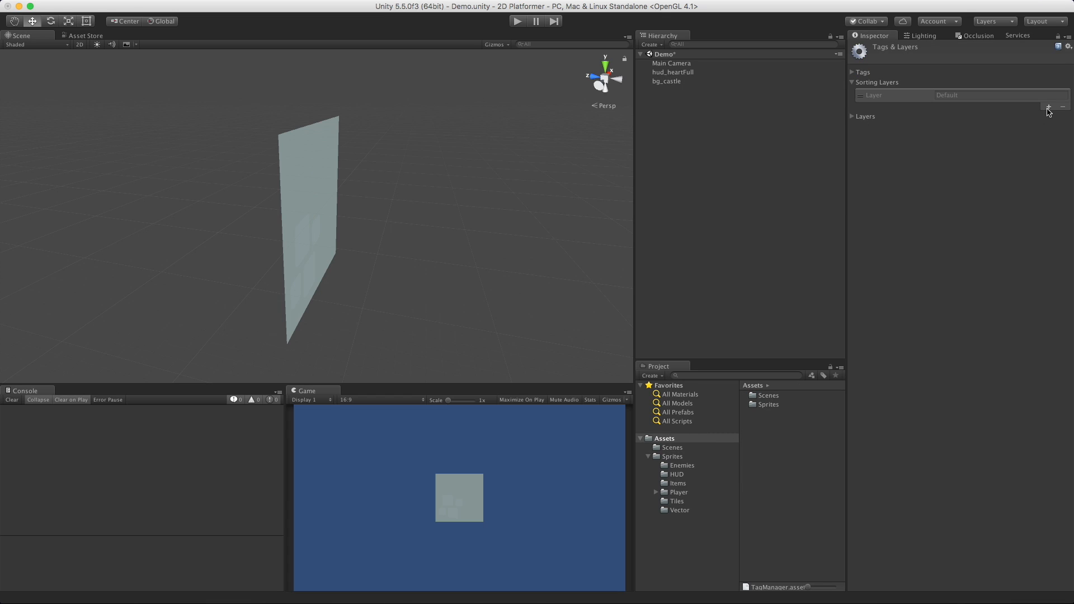
- Add sorting layers Blackground and Foreground in Tags & Layers, then select bg_castle
{"action": "left_click", "coordinate": [1047, 106]}
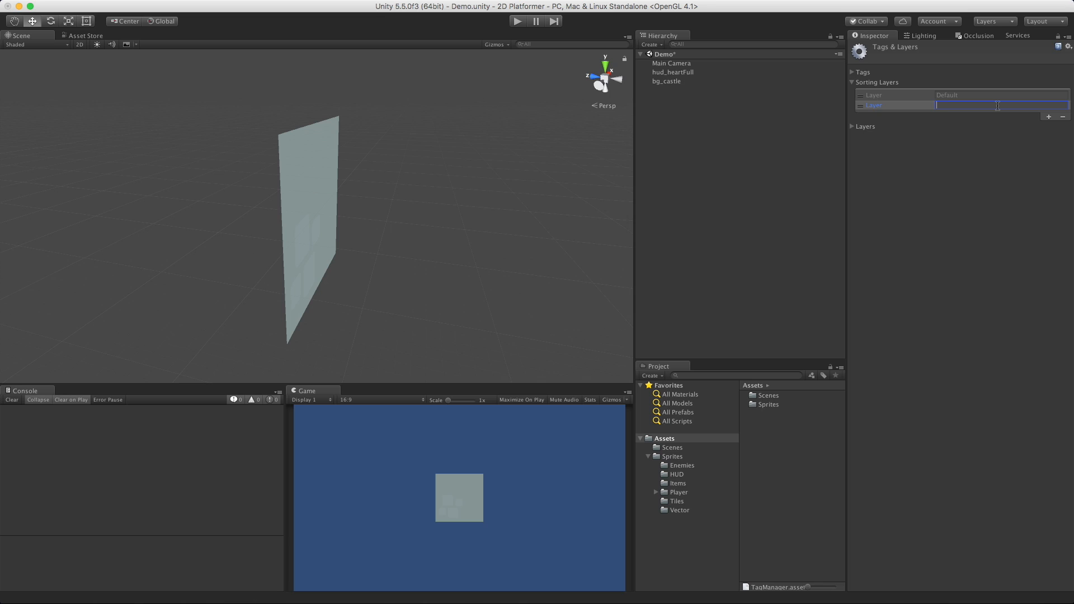
{"action": "type", "text": "Blackground"}
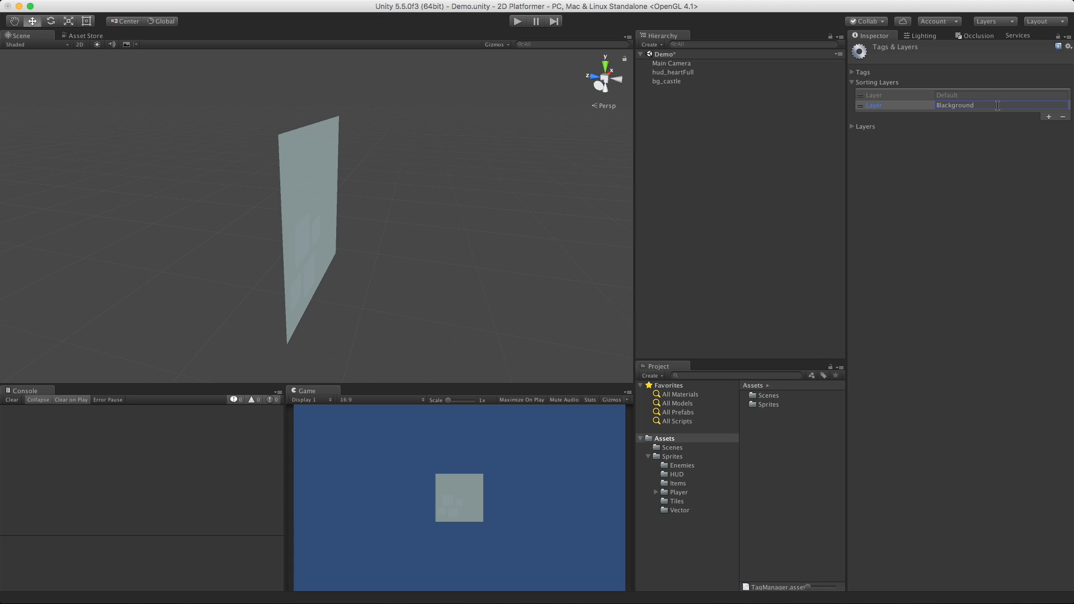
{"action": "left_click", "coordinate": [1047, 117]}
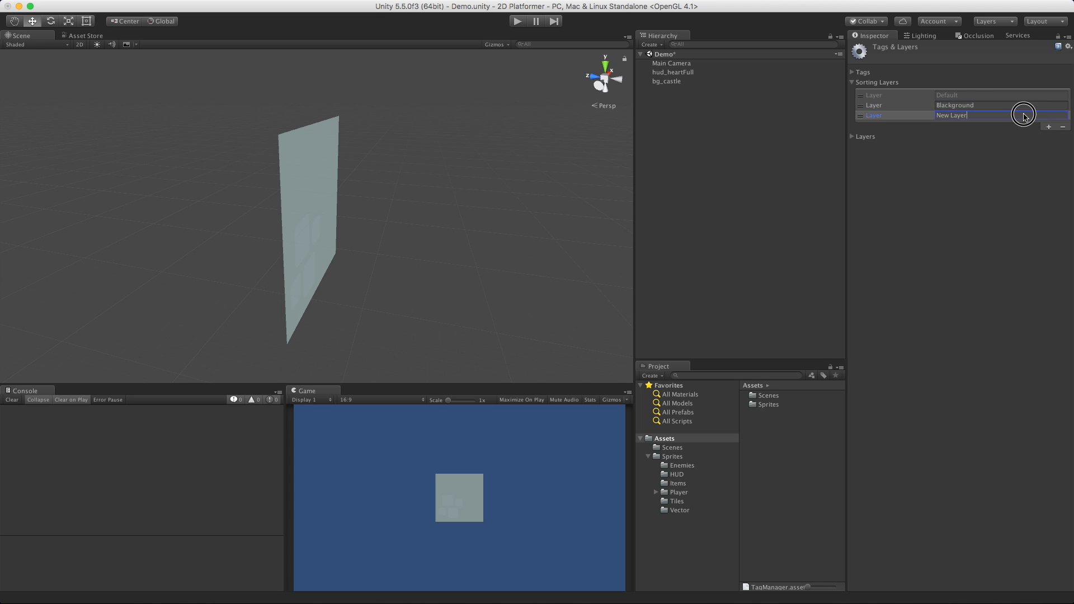
{"action": "type", "text": "Forg"}
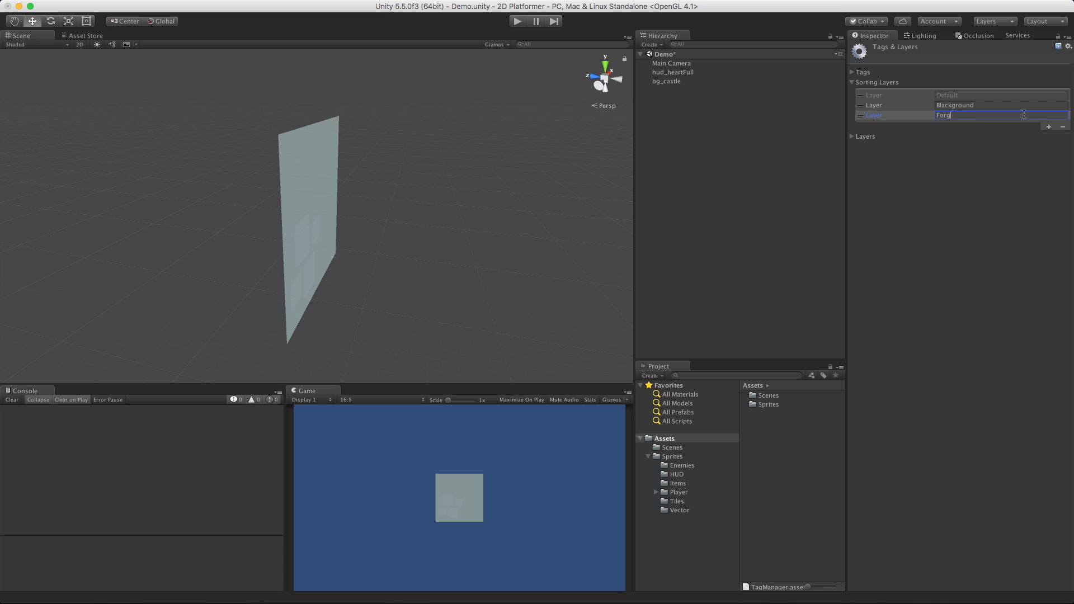
{"action": "type", "text": "eground"}
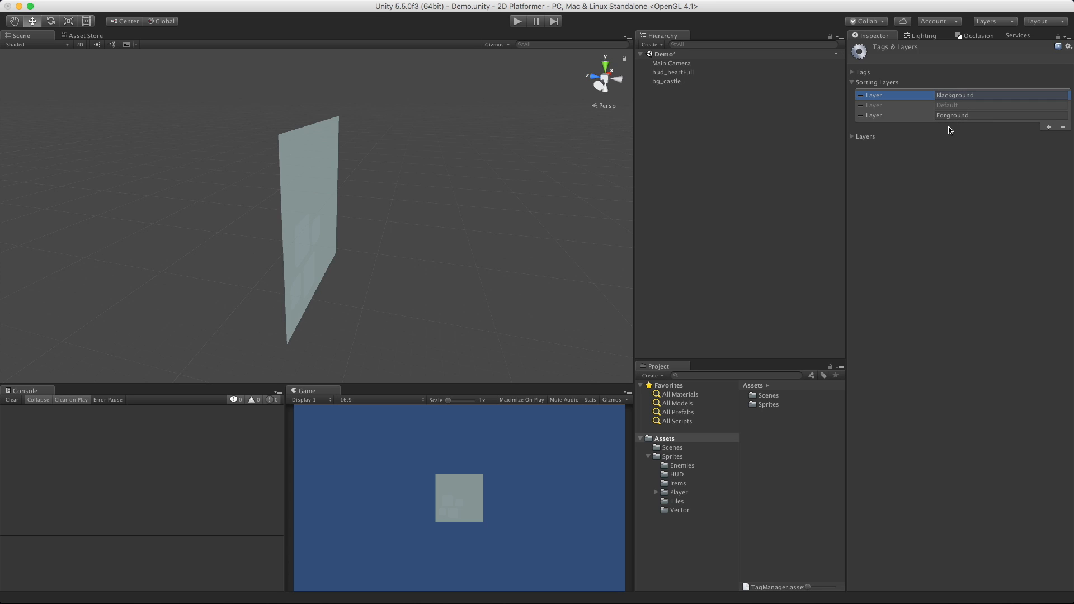
{"action": "mouse_move", "coordinate": [961, 124]}
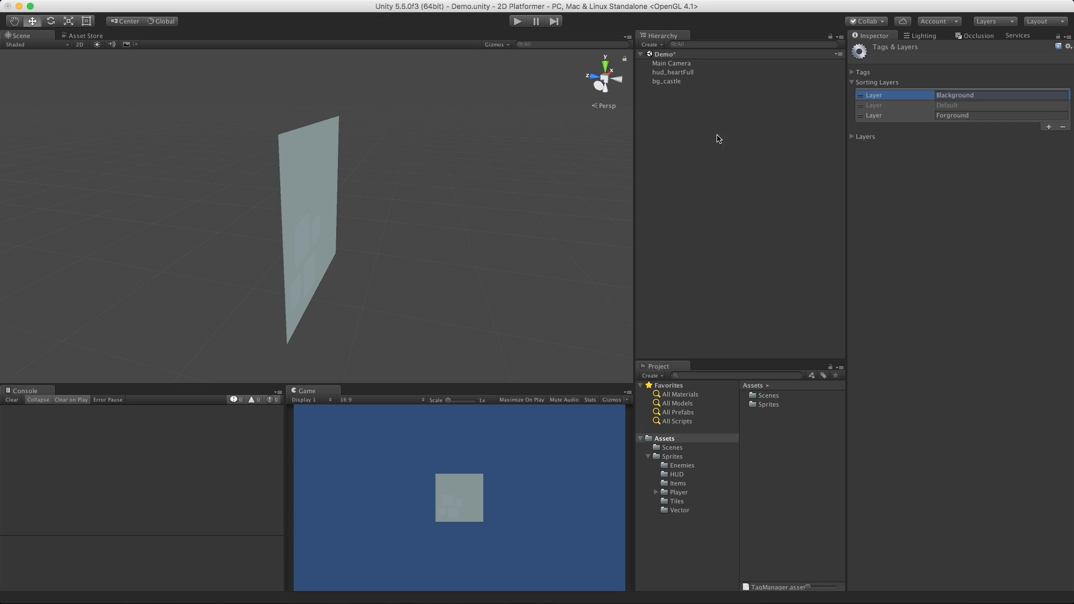
{"action": "left_click", "coordinate": [666, 80]}
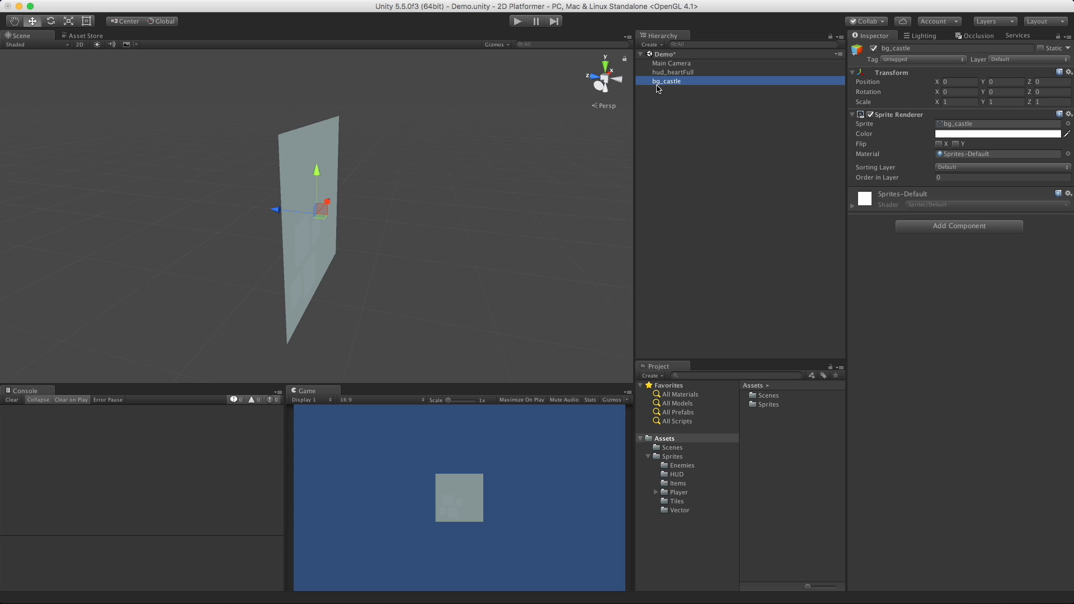
- Assign bg_castle's Sprite Renderer to the Blackground sorting layer so the heart shows in front
{"action": "left_click", "coordinate": [673, 72]}
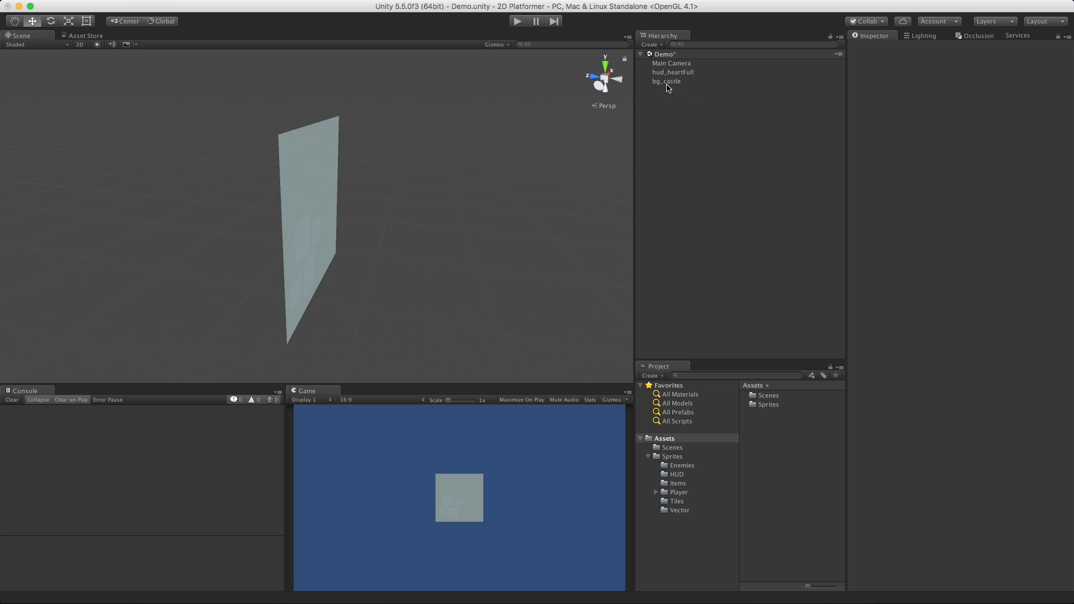
{"action": "left_click", "coordinate": [666, 80]}
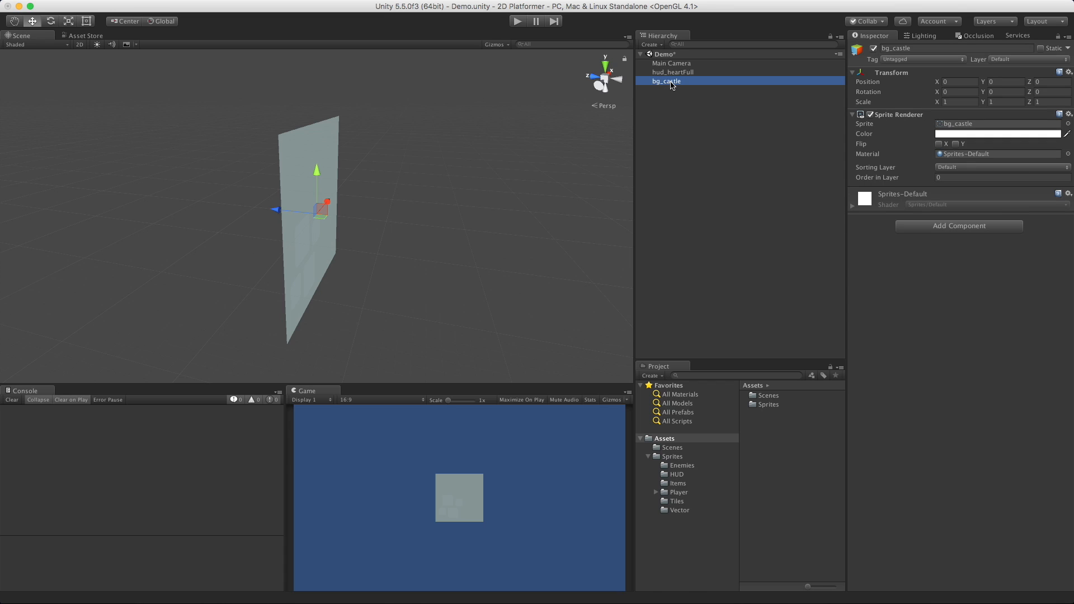
{"action": "left_click", "coordinate": [998, 168]}
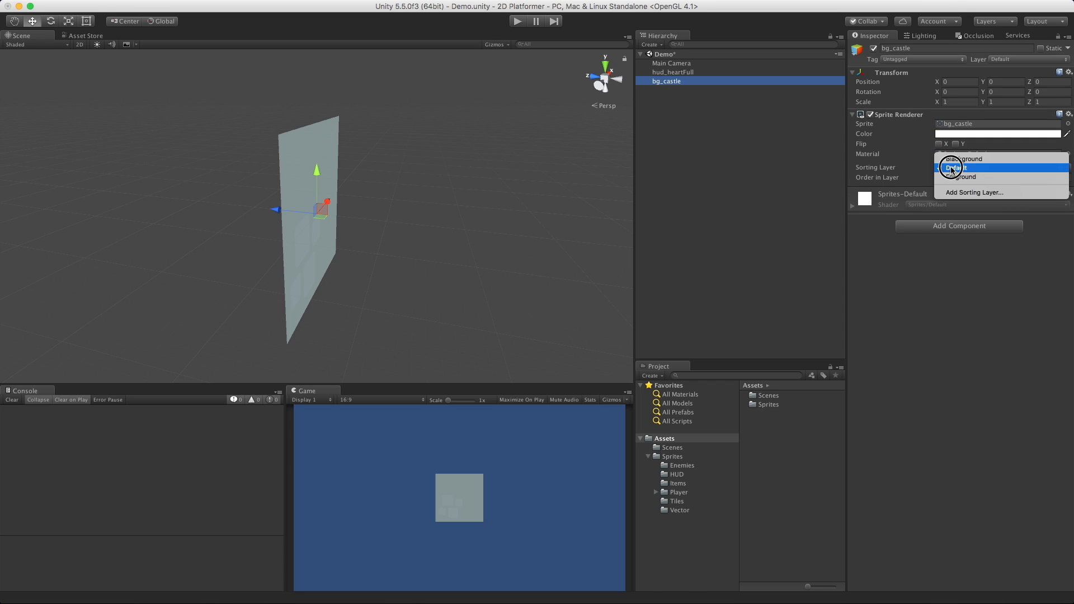
{"action": "left_click", "coordinate": [966, 159]}
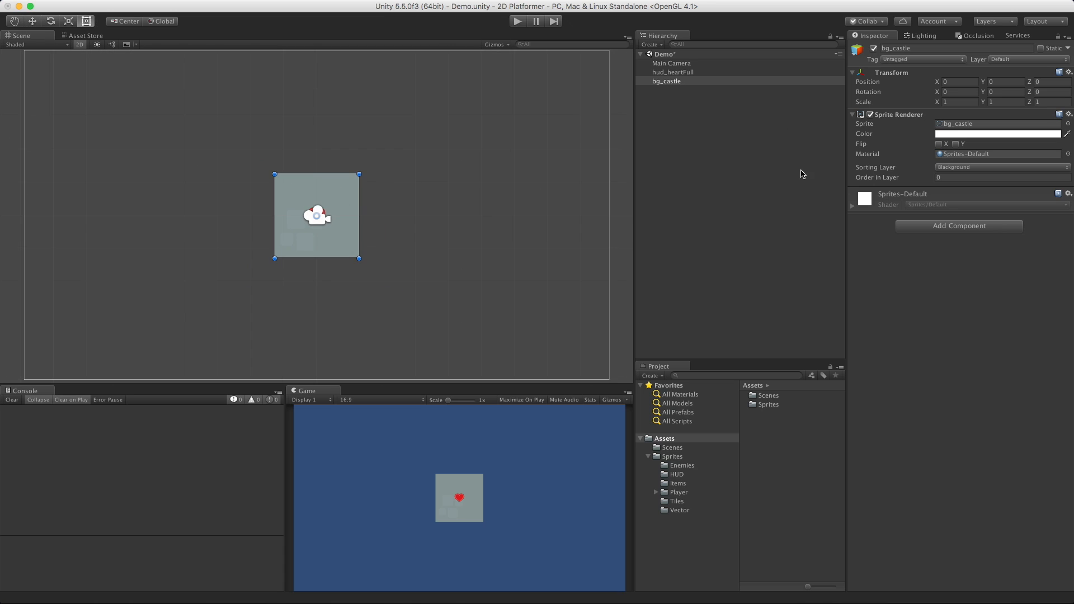
{"action": "left_click", "coordinate": [998, 167]}
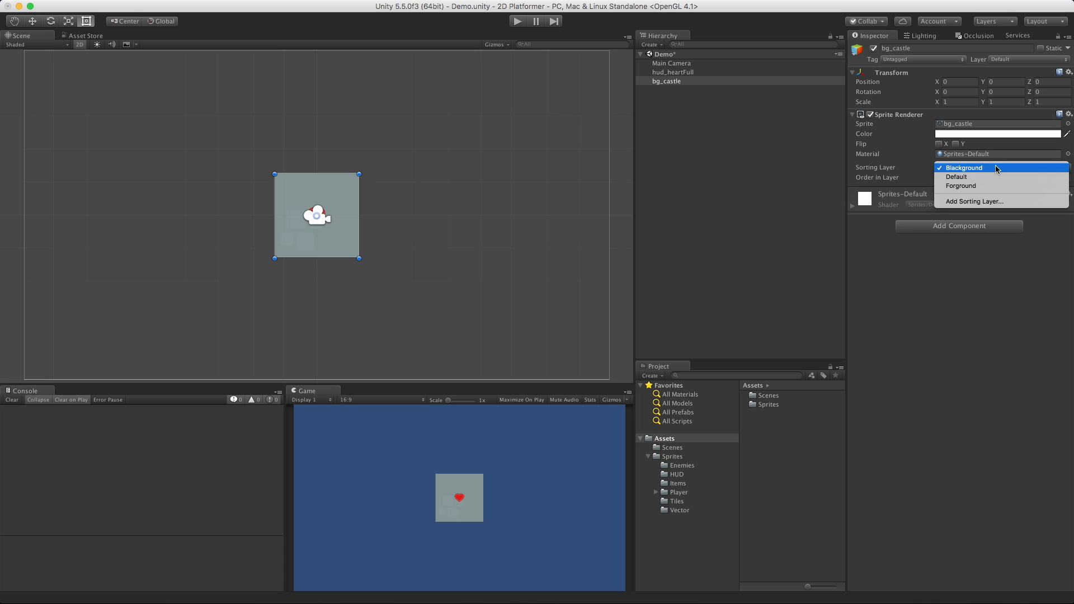
{"action": "left_click", "coordinate": [964, 167]}
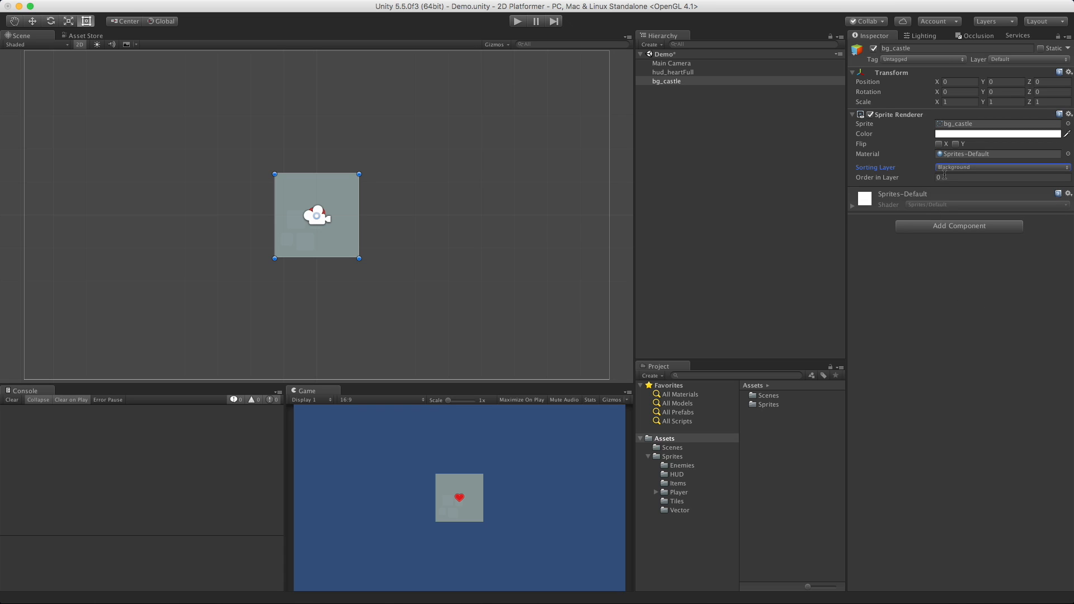
{"action": "mouse_move", "coordinate": [733, 453]}
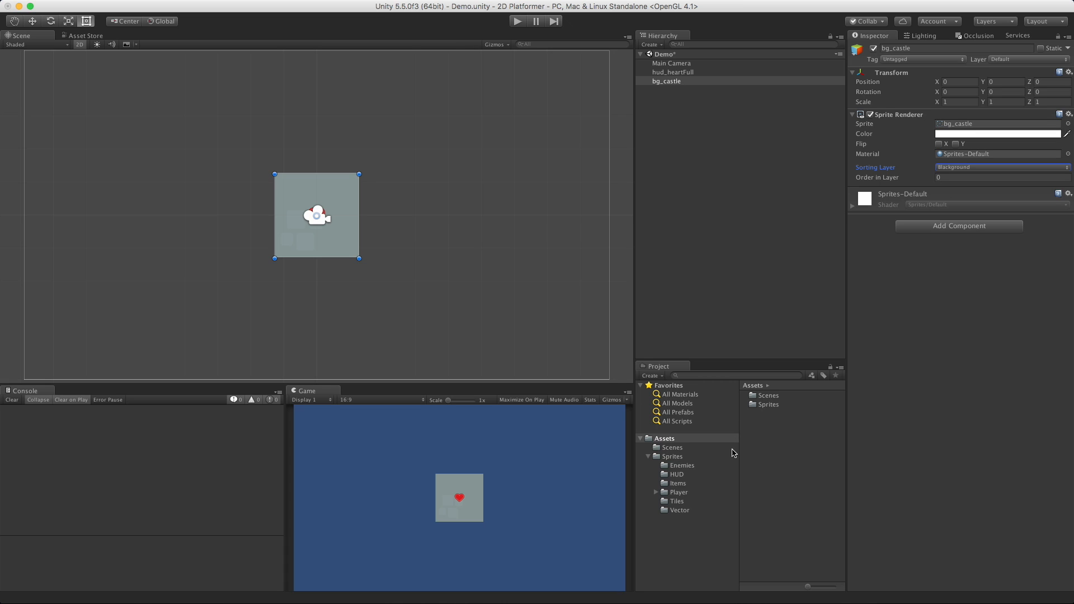
{"action": "left_click", "coordinate": [677, 474]}
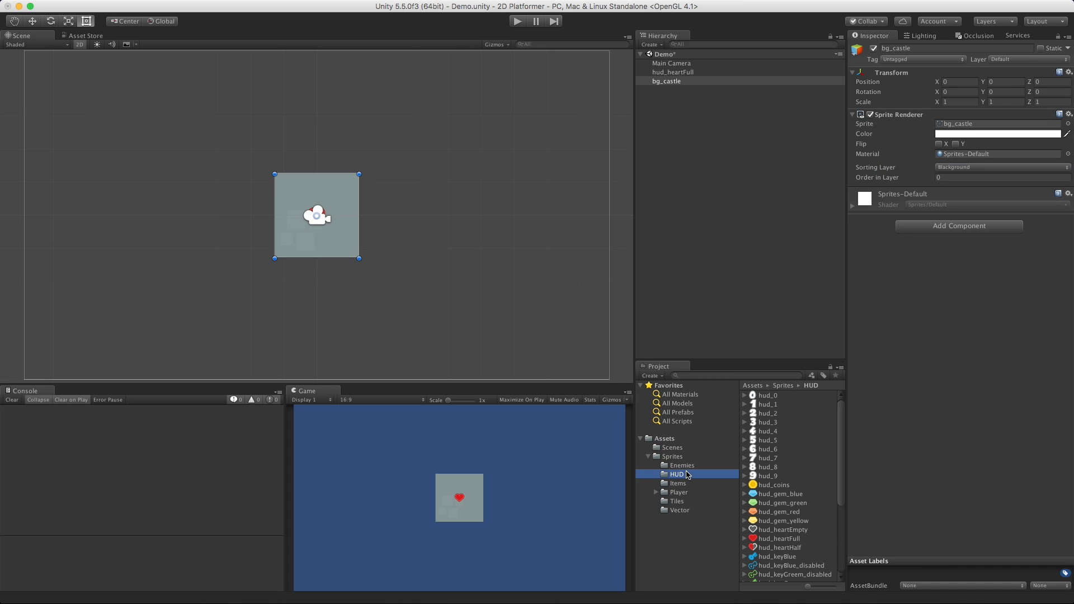
{"action": "mouse_move", "coordinate": [809, 503]}
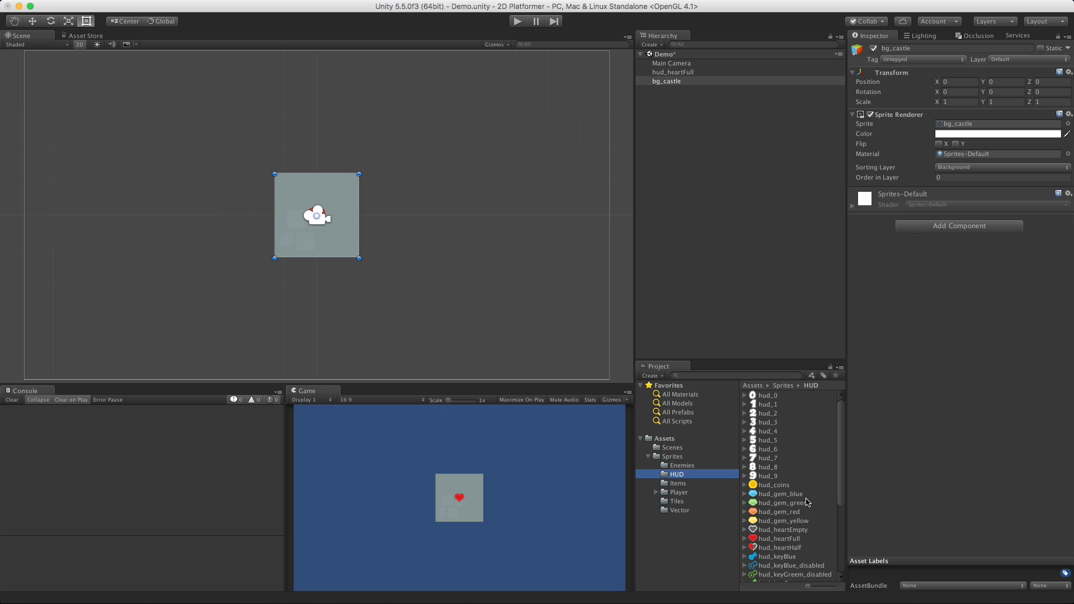
- Drag hud_gem_blue to the scene centre, enlarge it and put it on the Blackground layer
{"action": "left_click", "coordinate": [779, 494]}
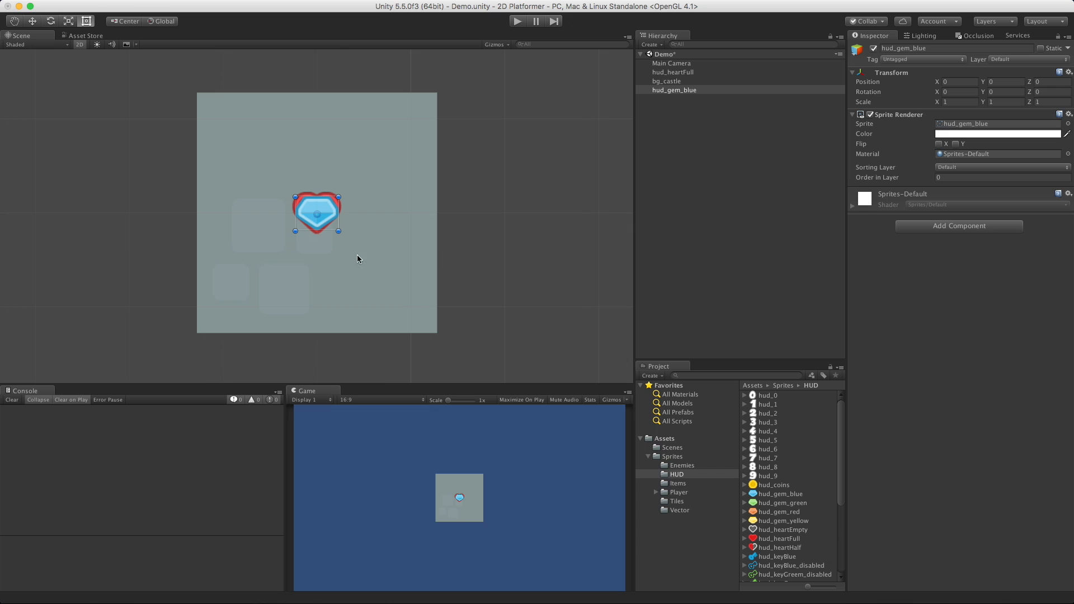
{"action": "mouse_move", "coordinate": [410, 220]}
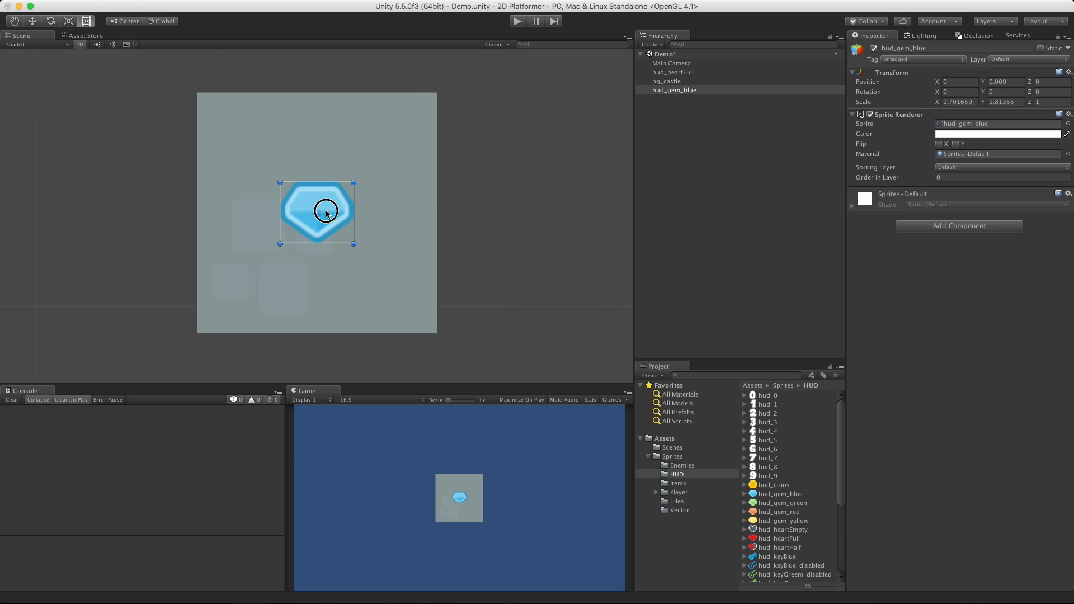
{"action": "left_click_drag", "start_coordinate": [326, 210], "coordinate": [317, 214]}
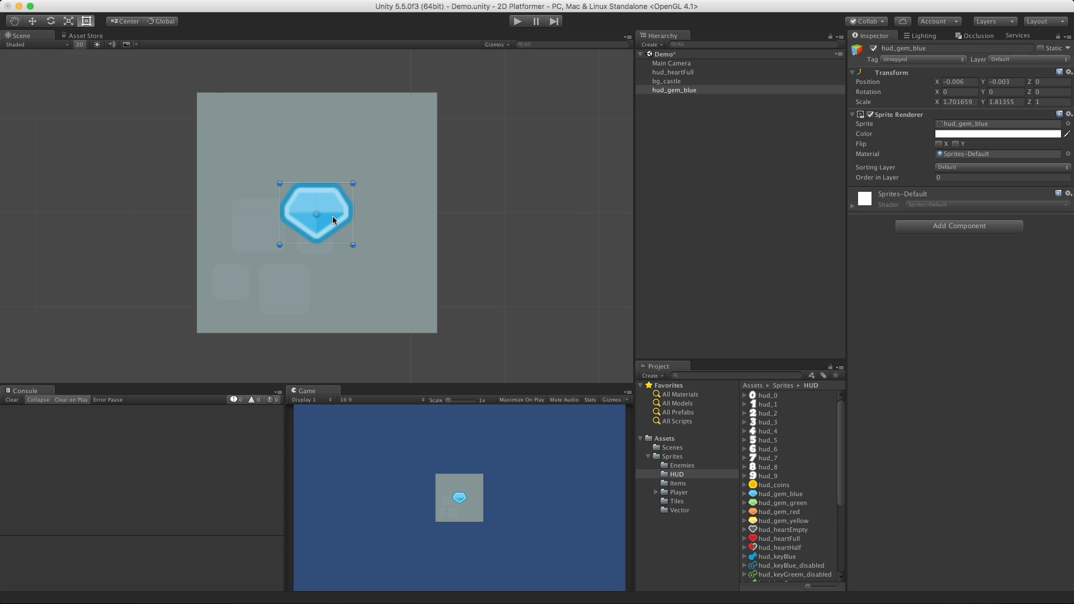
{"action": "mouse_move", "coordinate": [1006, 174]}
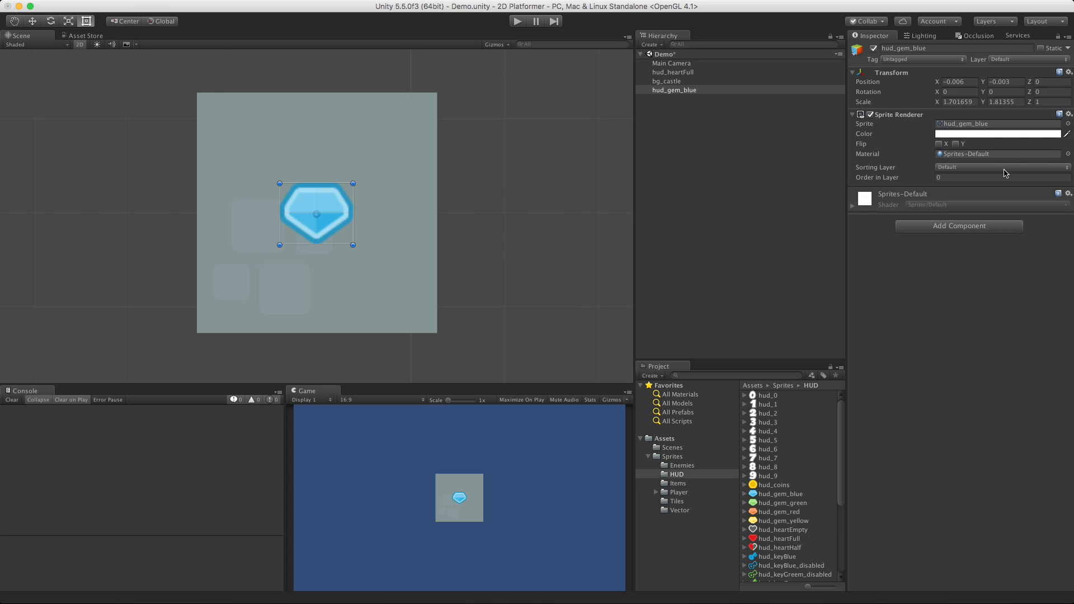
{"action": "left_click", "coordinate": [1000, 168]}
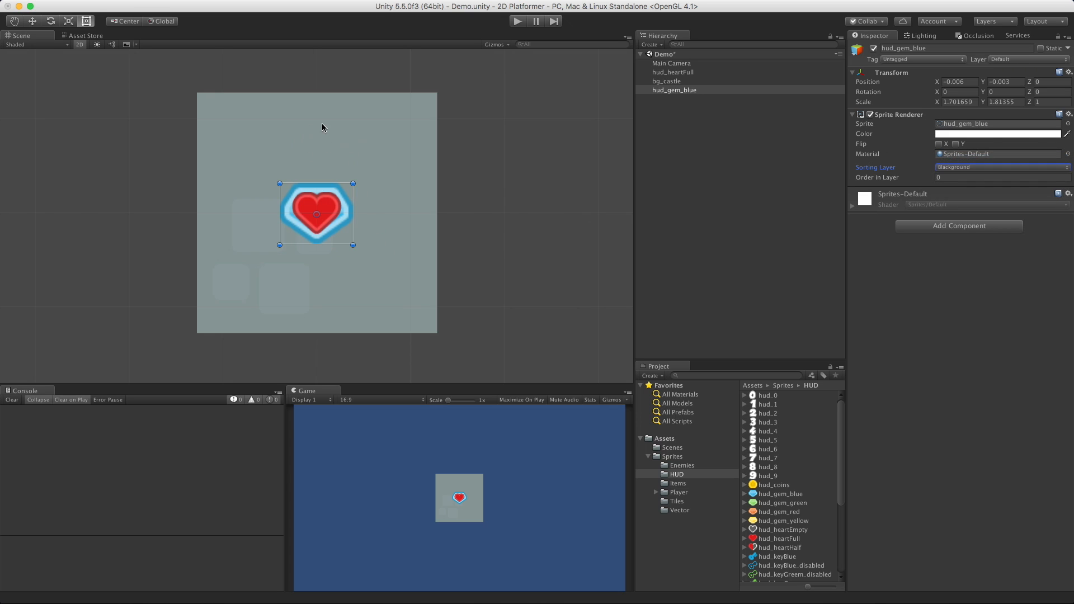
{"action": "mouse_move", "coordinate": [456, 363]}
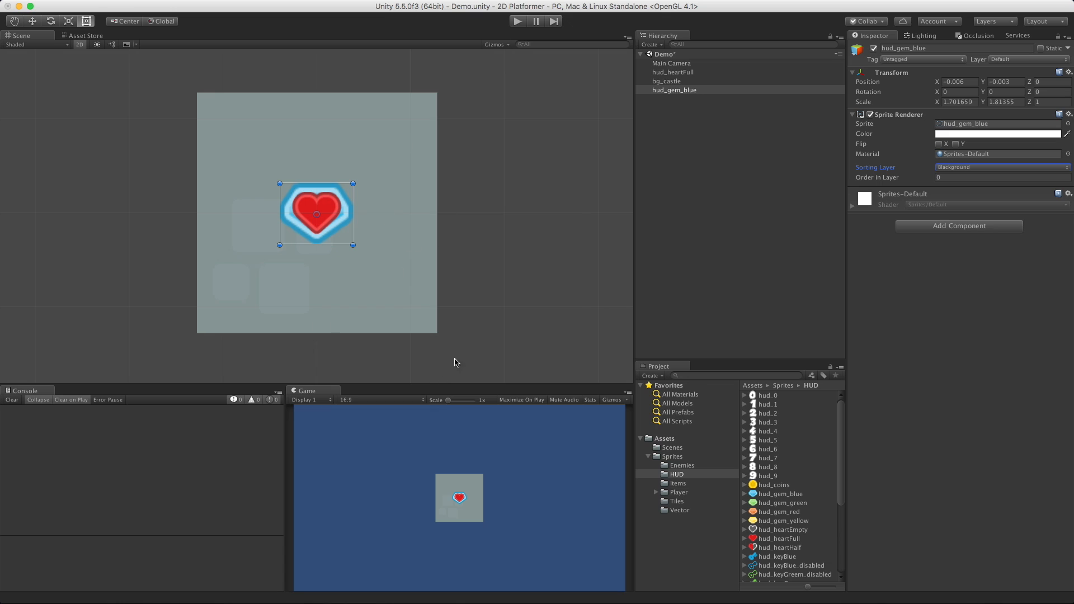
{"action": "mouse_move", "coordinate": [482, 295]}
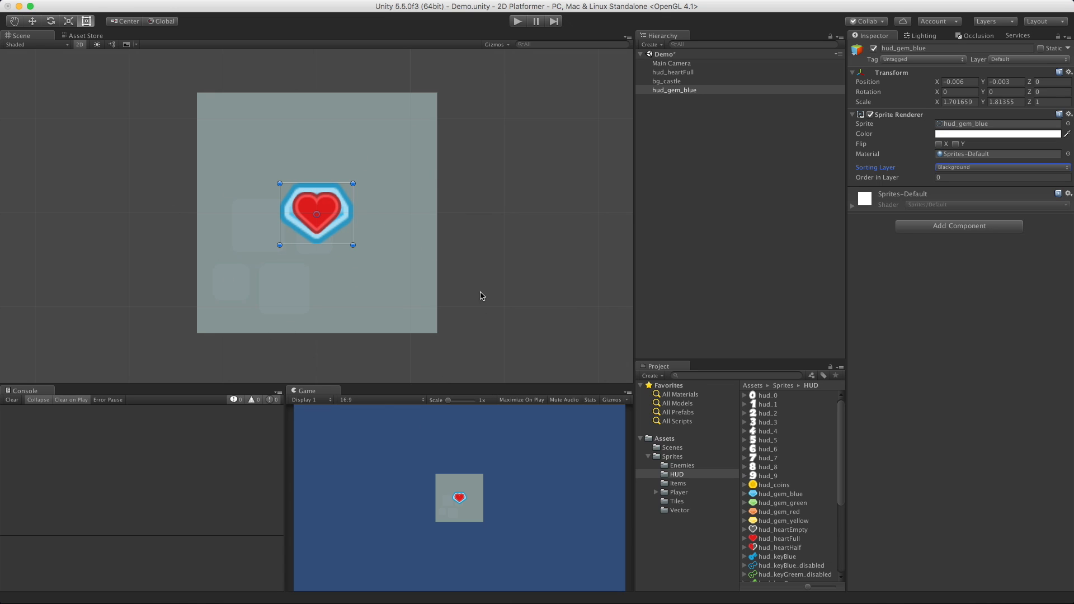
{"action": "mouse_move", "coordinate": [956, 178]}
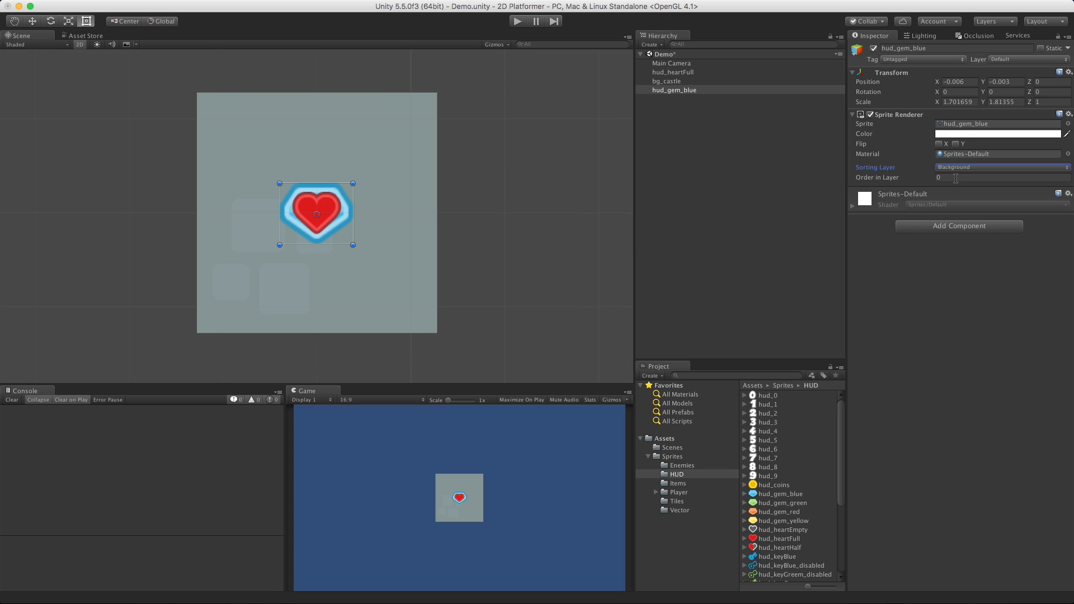
{"action": "mouse_move", "coordinate": [1005, 162]}
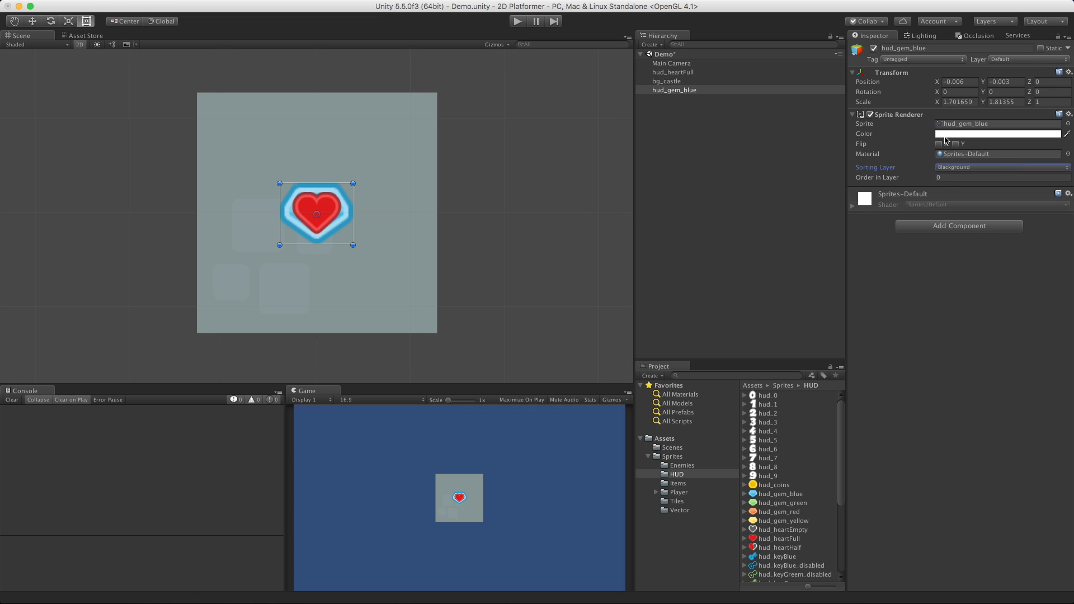
- Move the gem to Default, give hud_heartFull order in layer 1, and add hud_keyBlue
{"action": "left_click", "coordinate": [997, 166]}
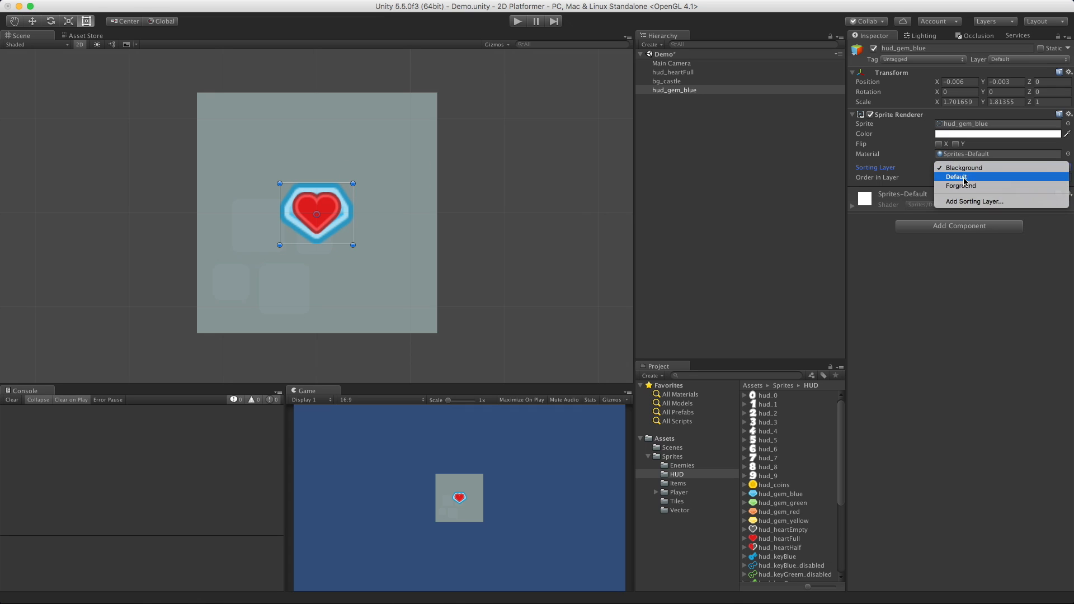
{"action": "left_click", "coordinate": [956, 177]}
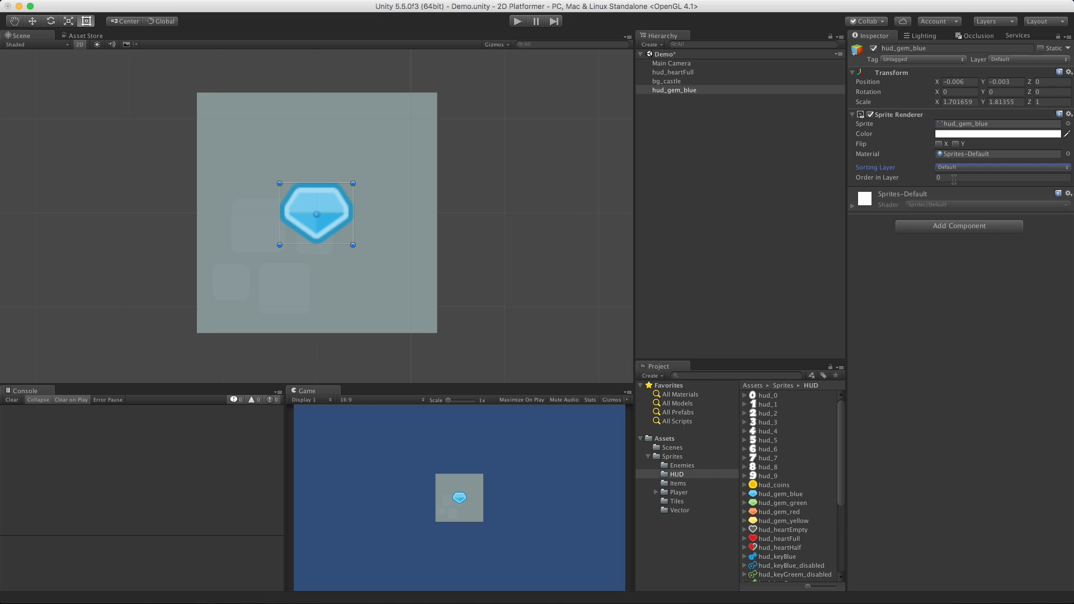
{"action": "left_click", "coordinate": [673, 72]}
{"action": "type", "text": "1"}
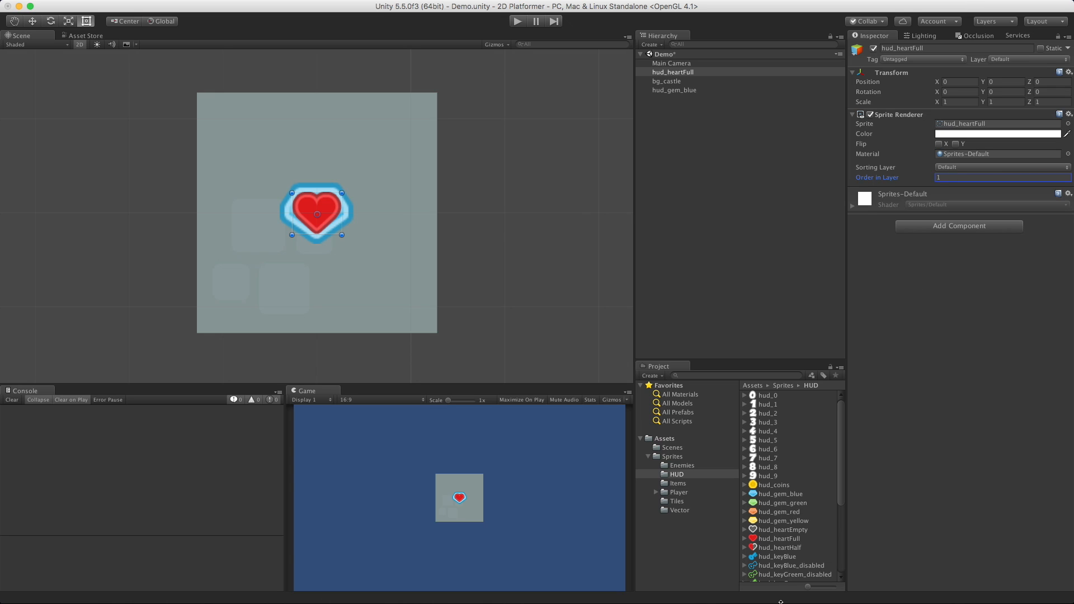
{"action": "left_click", "coordinate": [775, 556]}
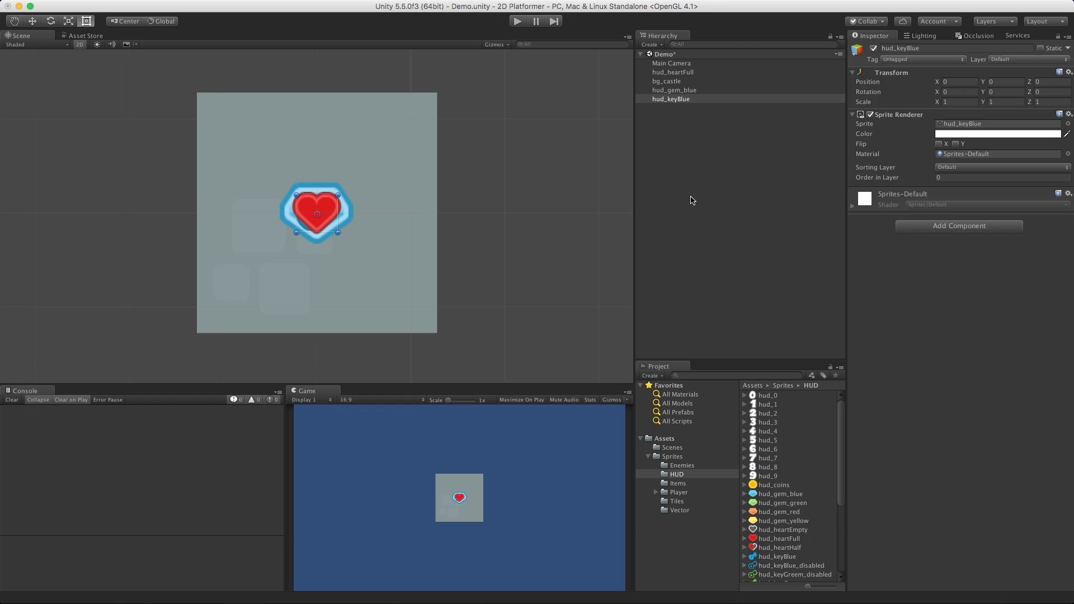
- Give hud_keyBlue order in layer 2 so it renders above the heart and gem
{"action": "left_click", "coordinate": [670, 98]}
{"action": "type", "text": "2"}
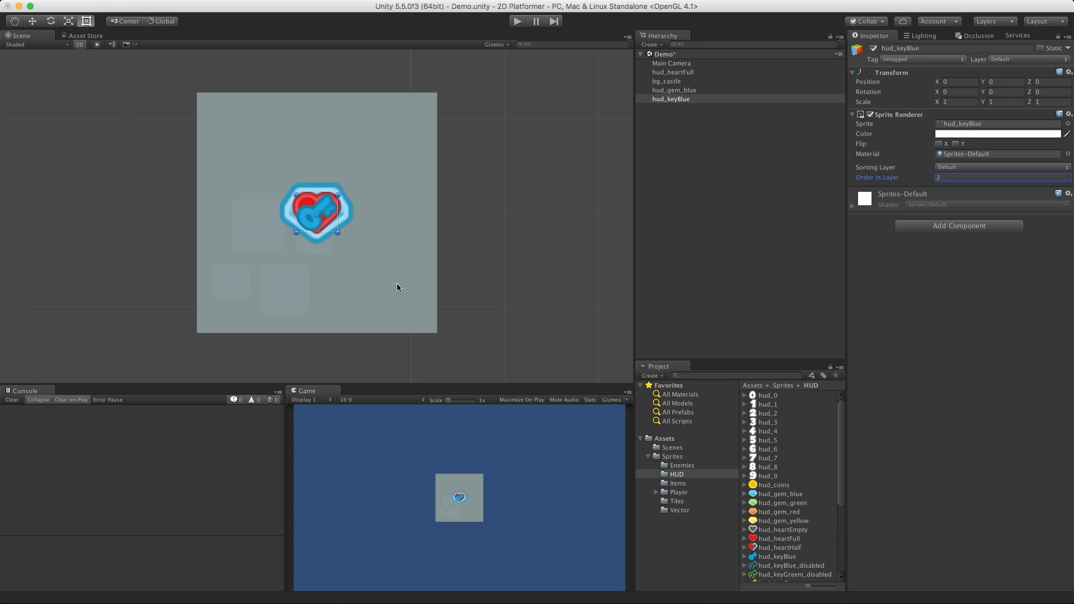
{"action": "mouse_move", "coordinate": [884, 195]}
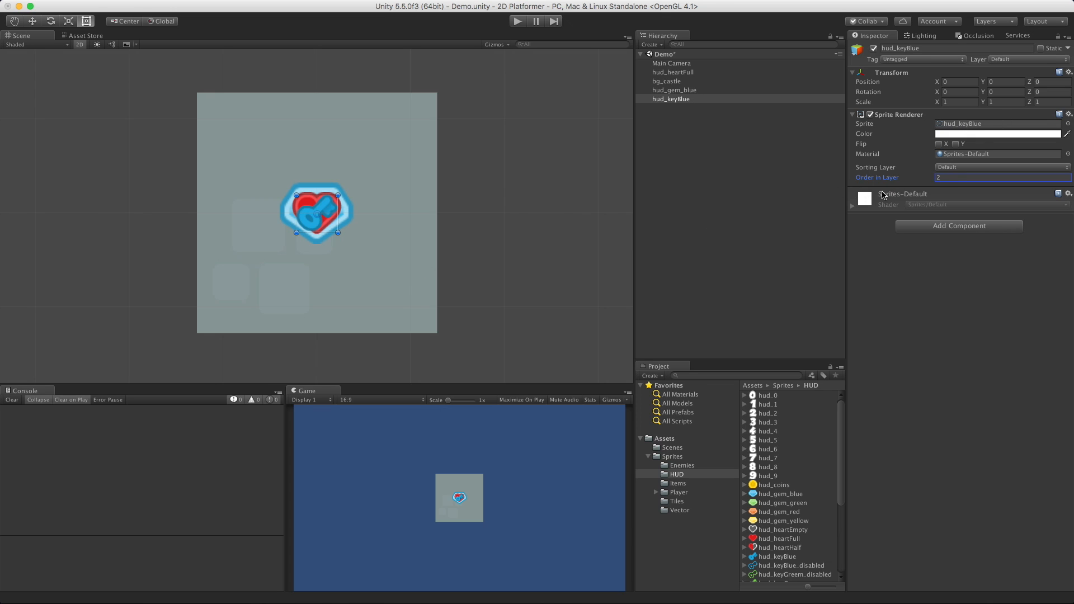
{"action": "mouse_move", "coordinate": [909, 186]}
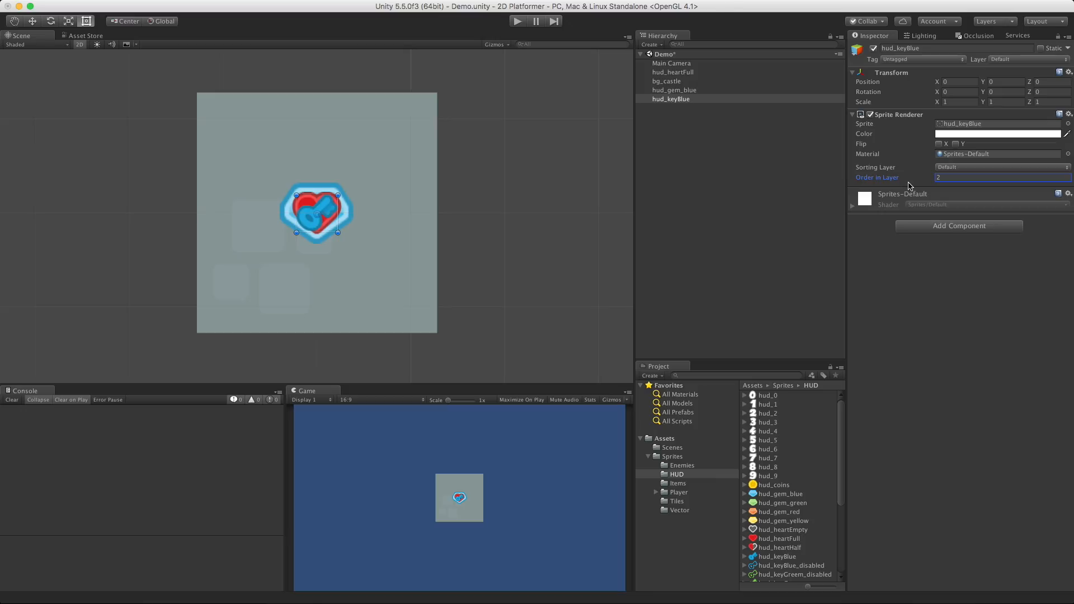